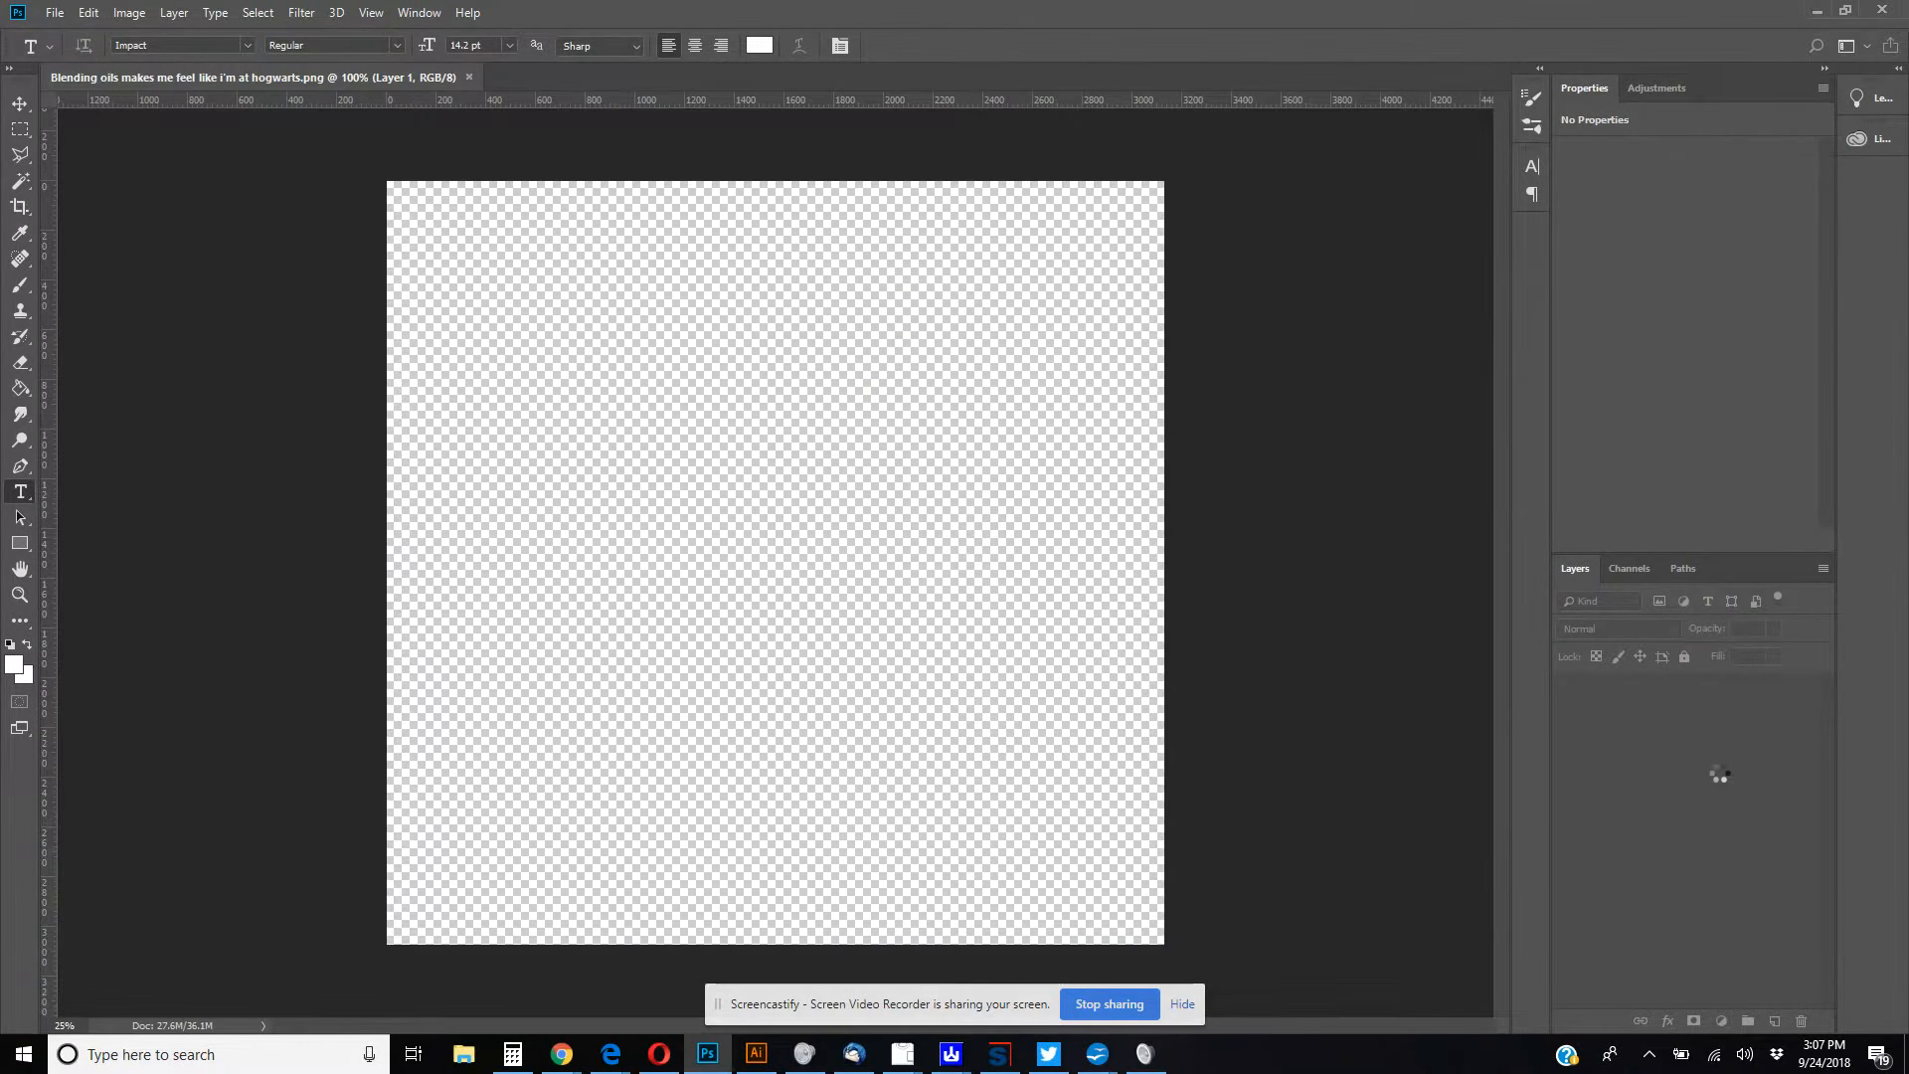
- Switch among the opened essential-oil PNG tabs to show the Why the Hell is My Oil Not Working design
click(911, 78)
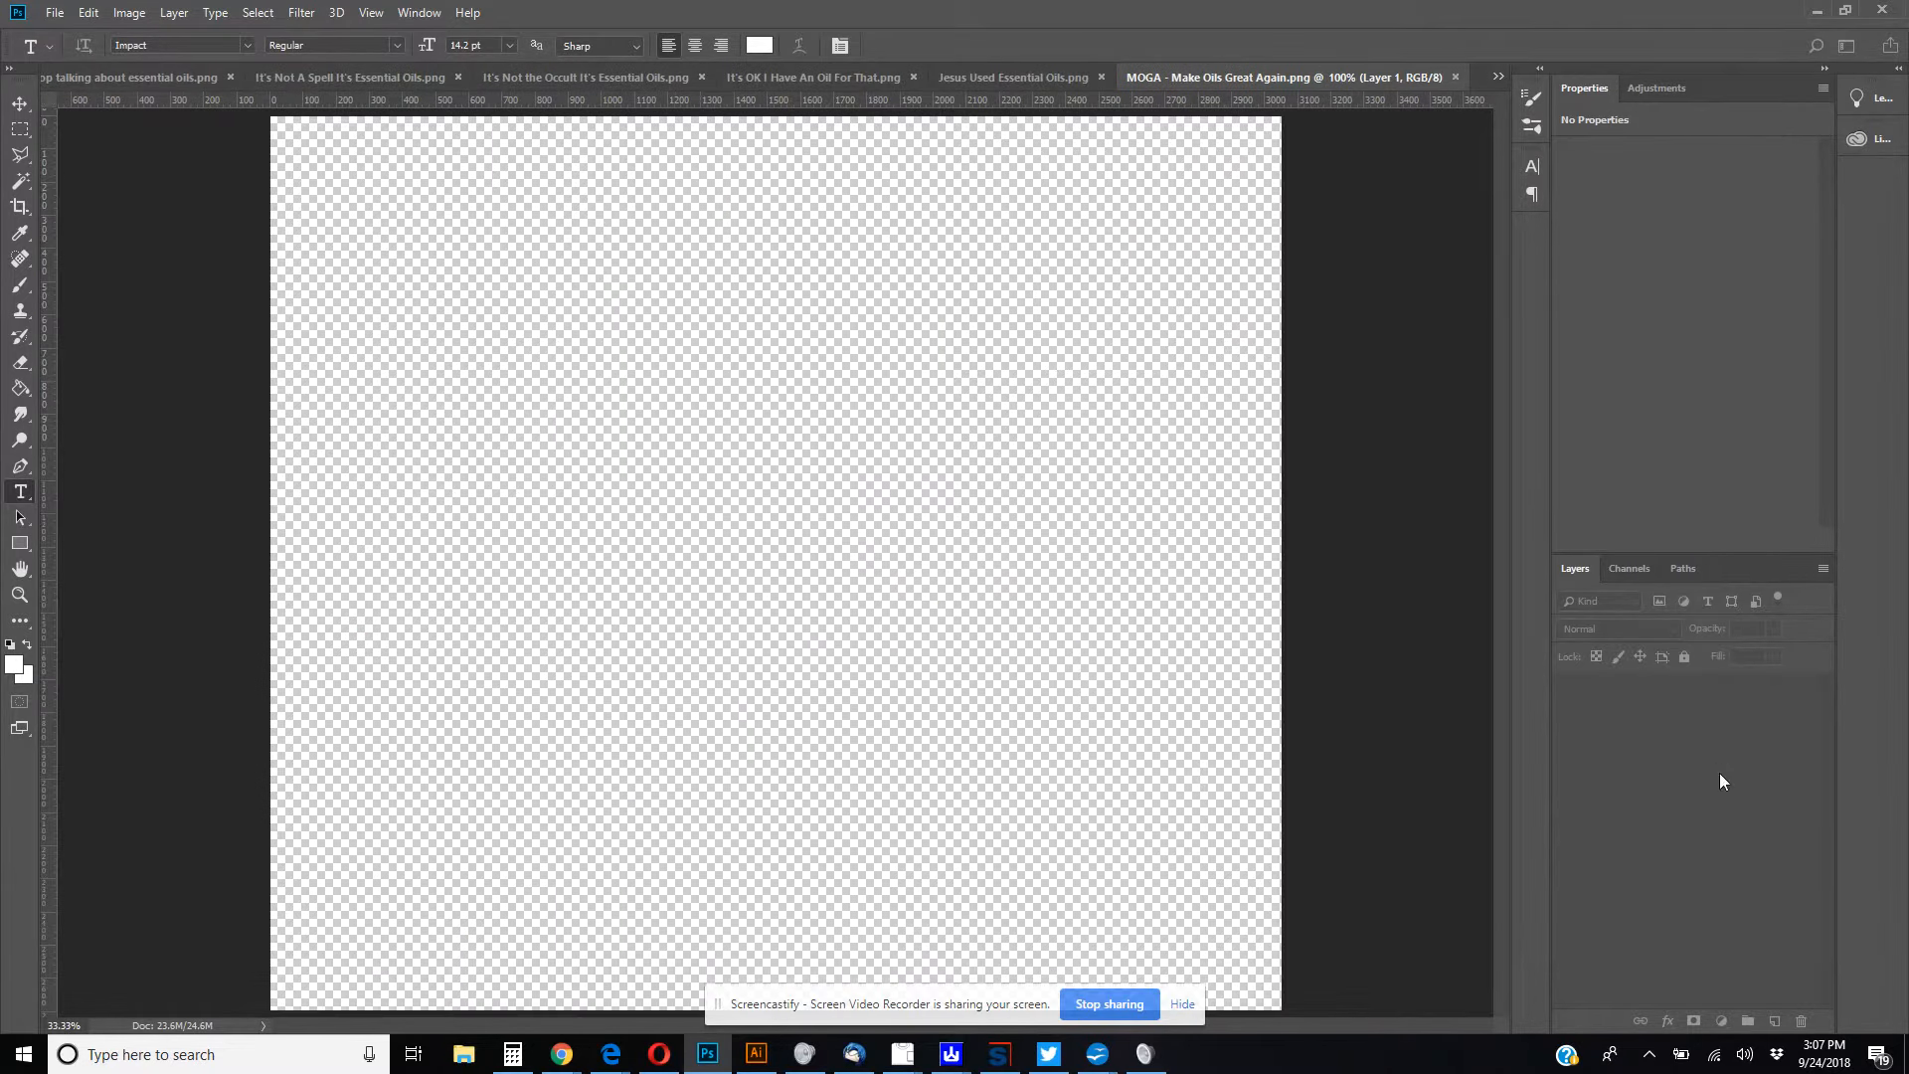
click(1303, 78)
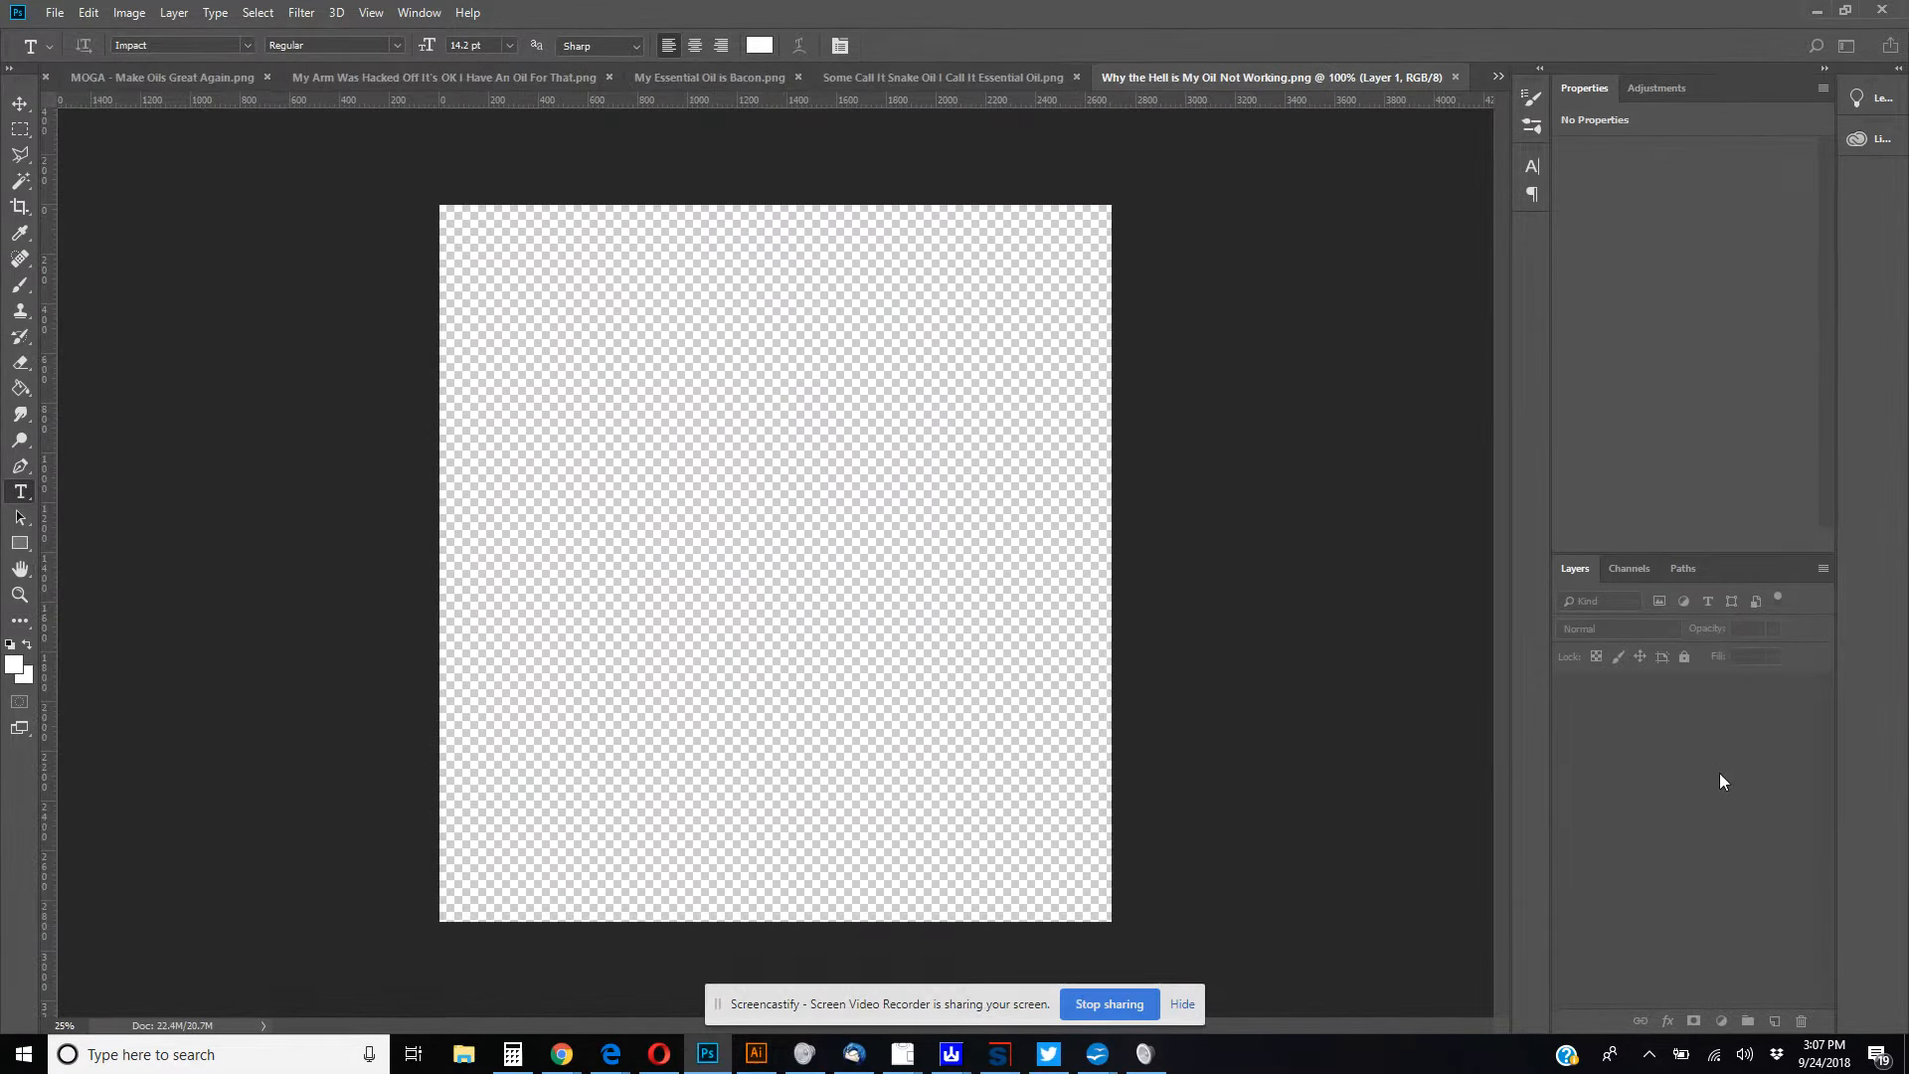
- Make the Your Arm Was Hacked Off It's OK I Have An Oil For That tab active
click(444, 78)
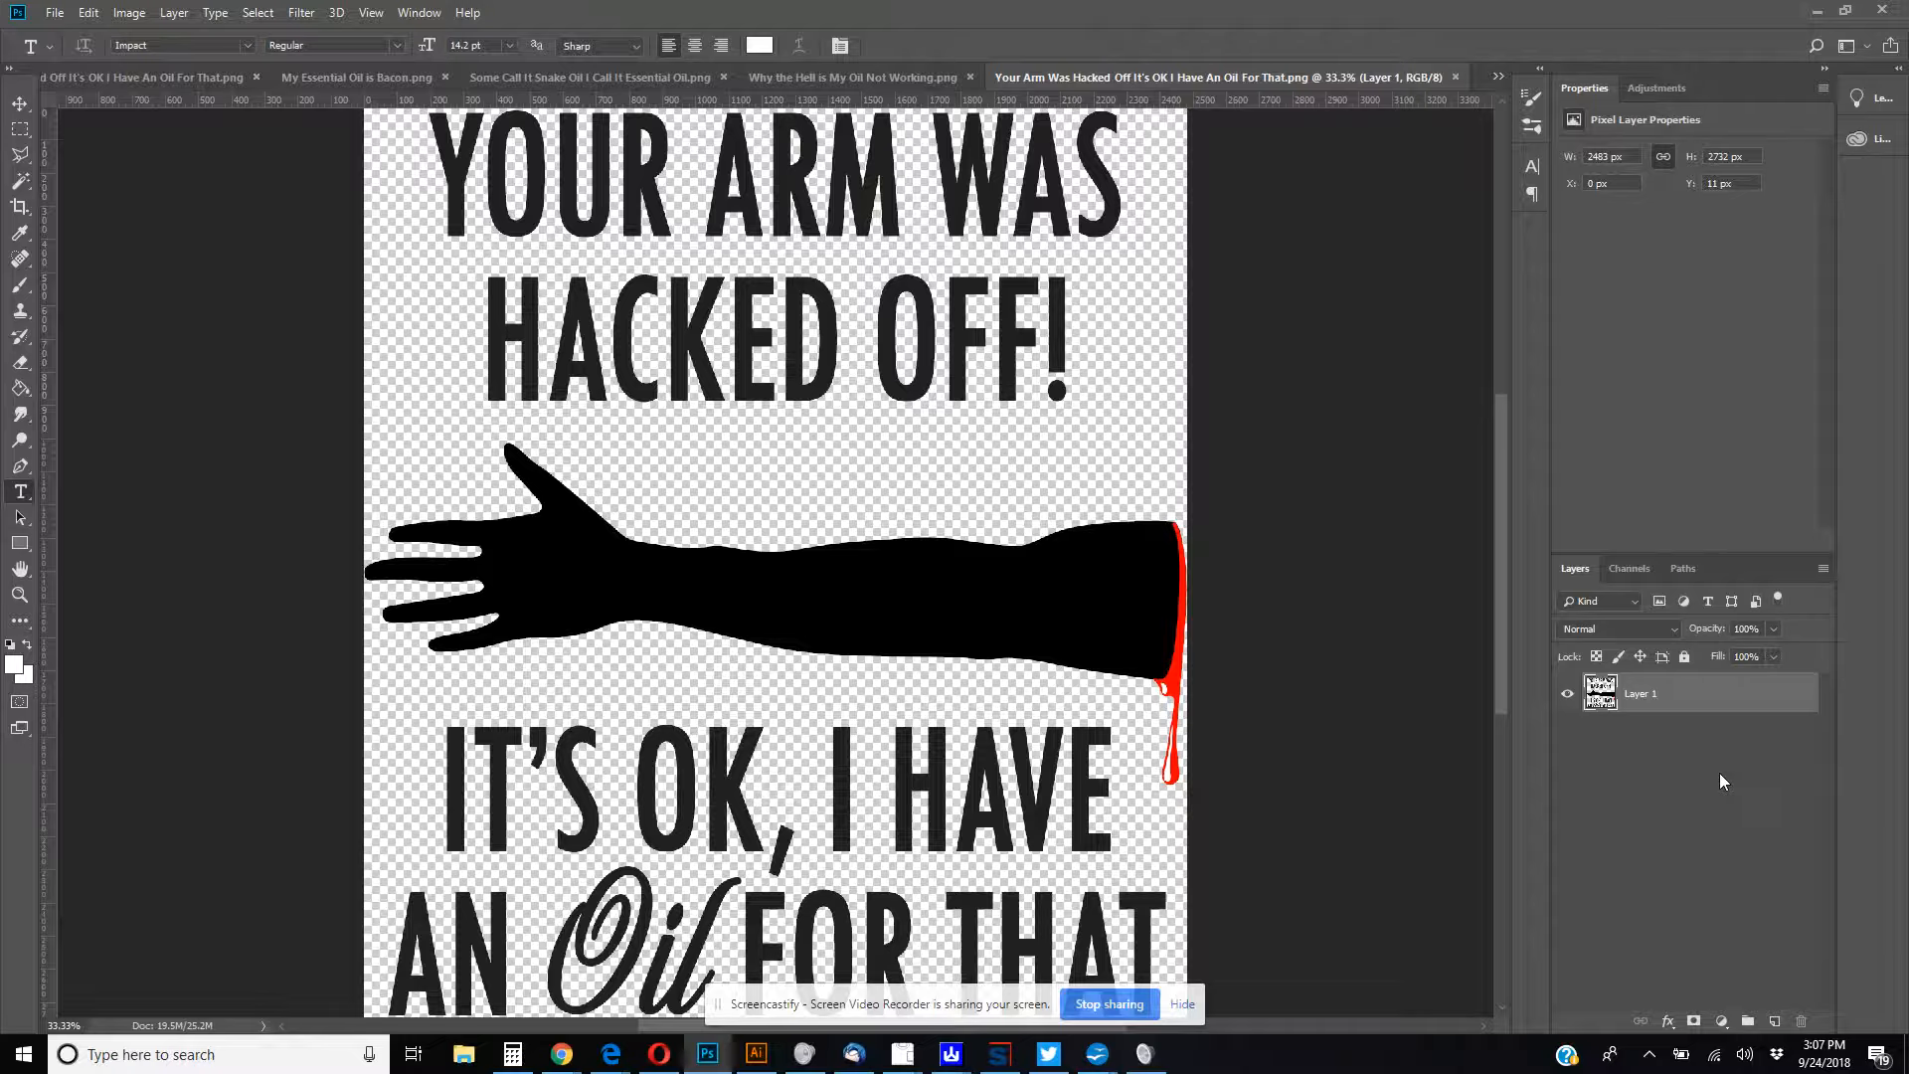
mouse_move(1393, 264)
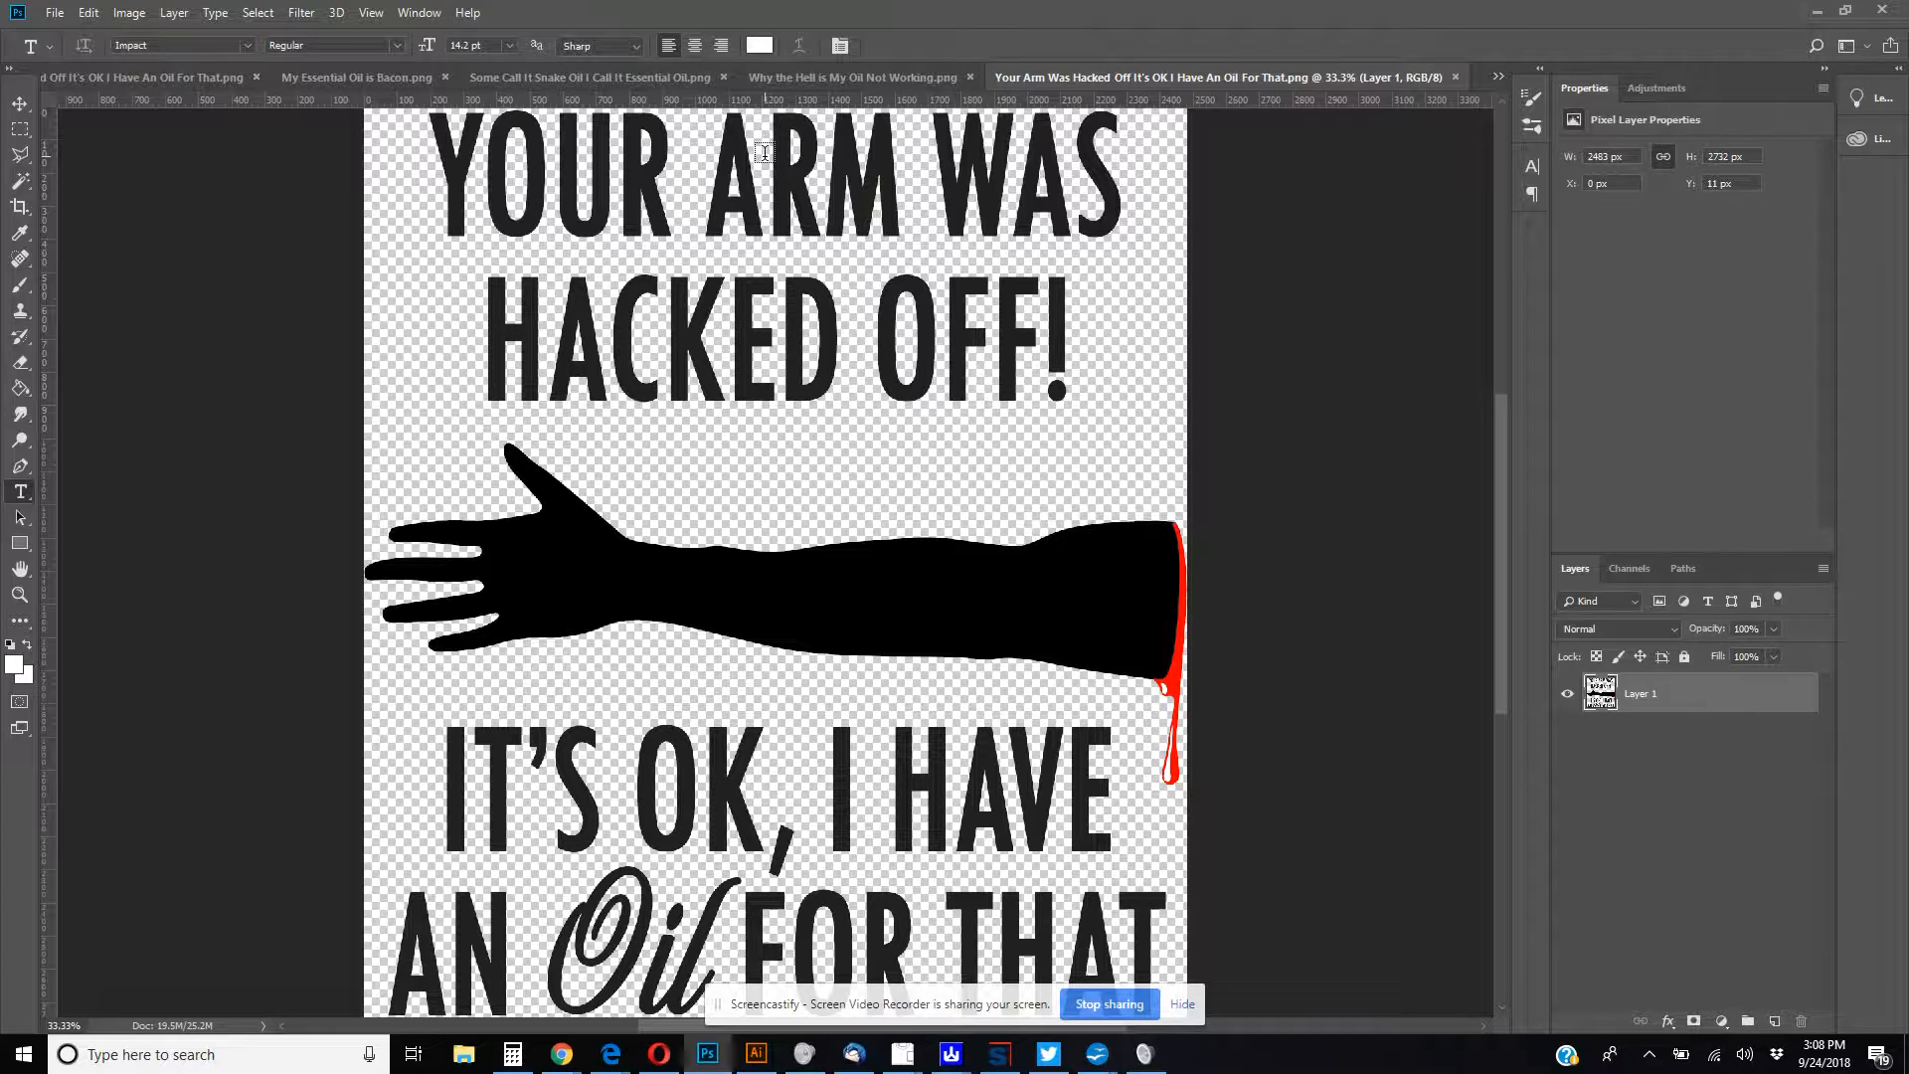
mouse_move(466, 10)
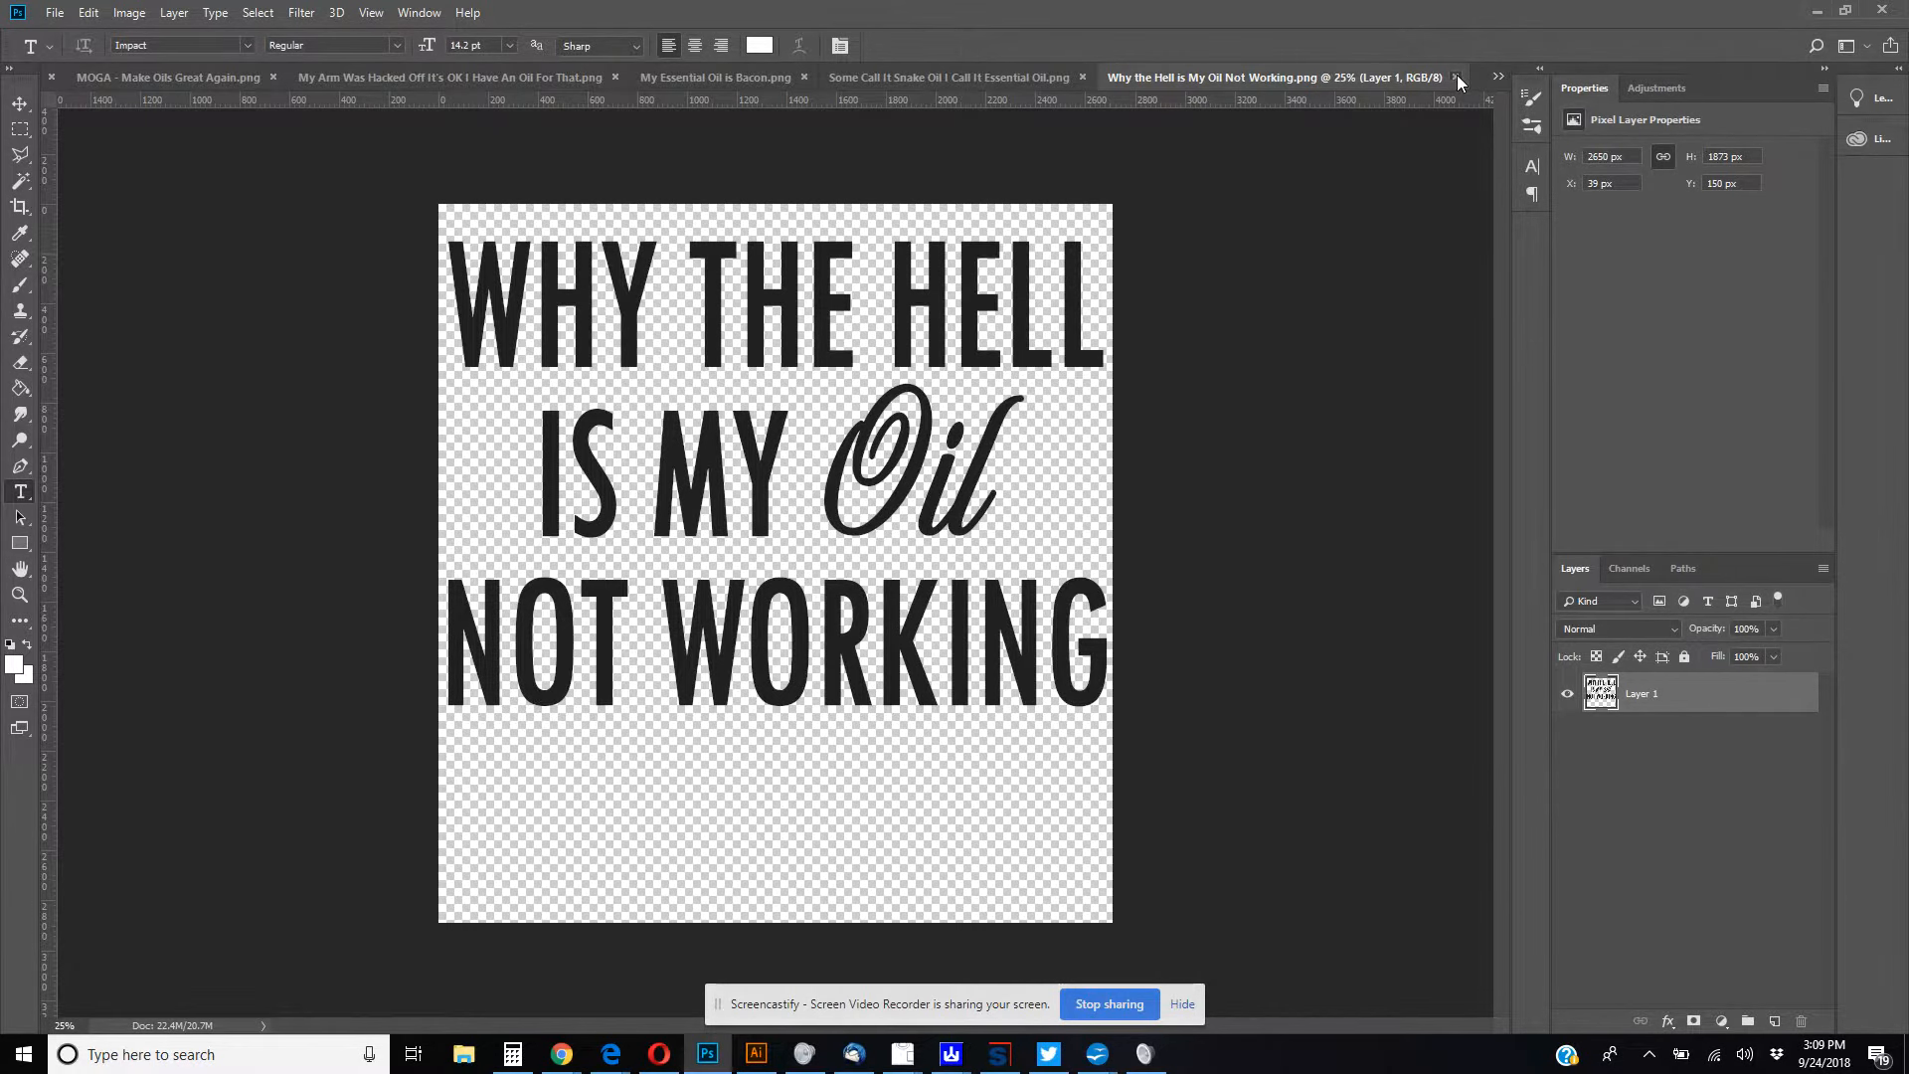
- Close the Why the Hell and Some Call It Snake Oil designs, leaving My Essential Oil is Bacon
click(951, 77)
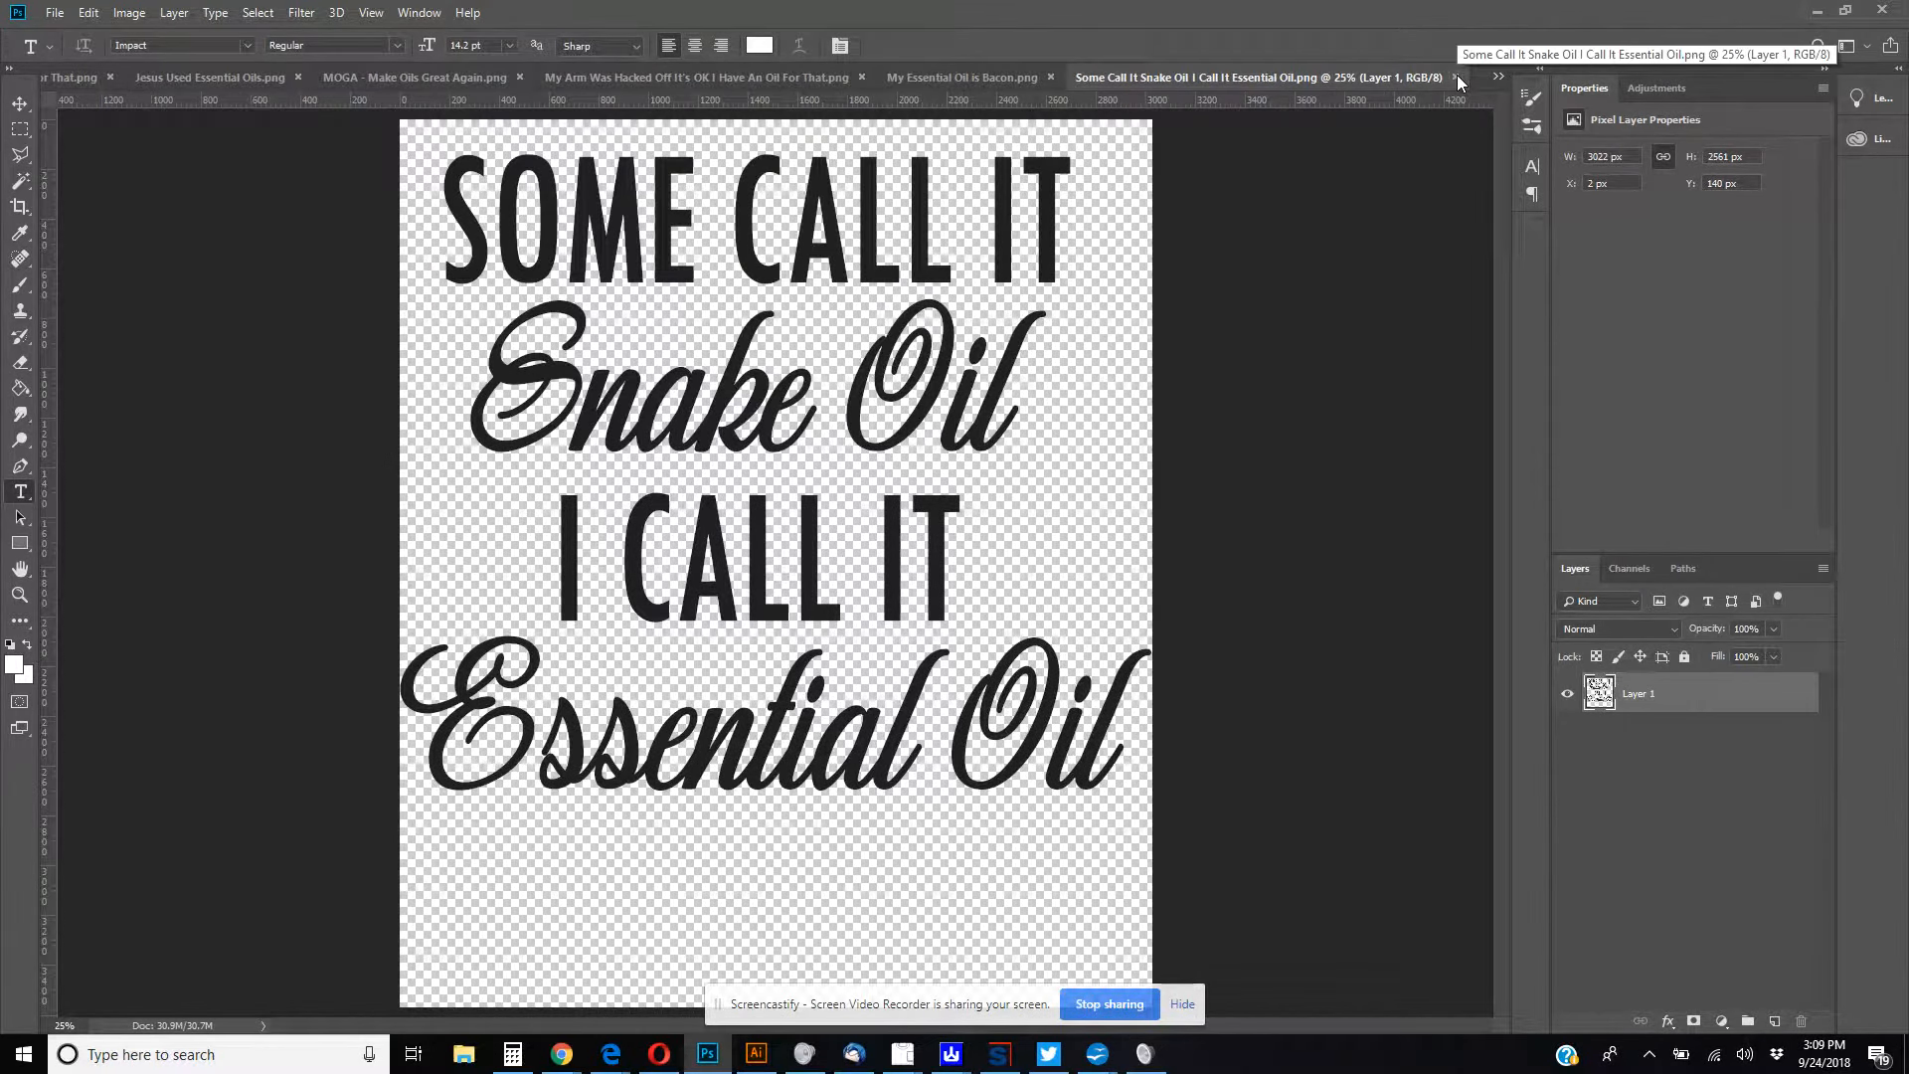
mouse_move(1430, 91)
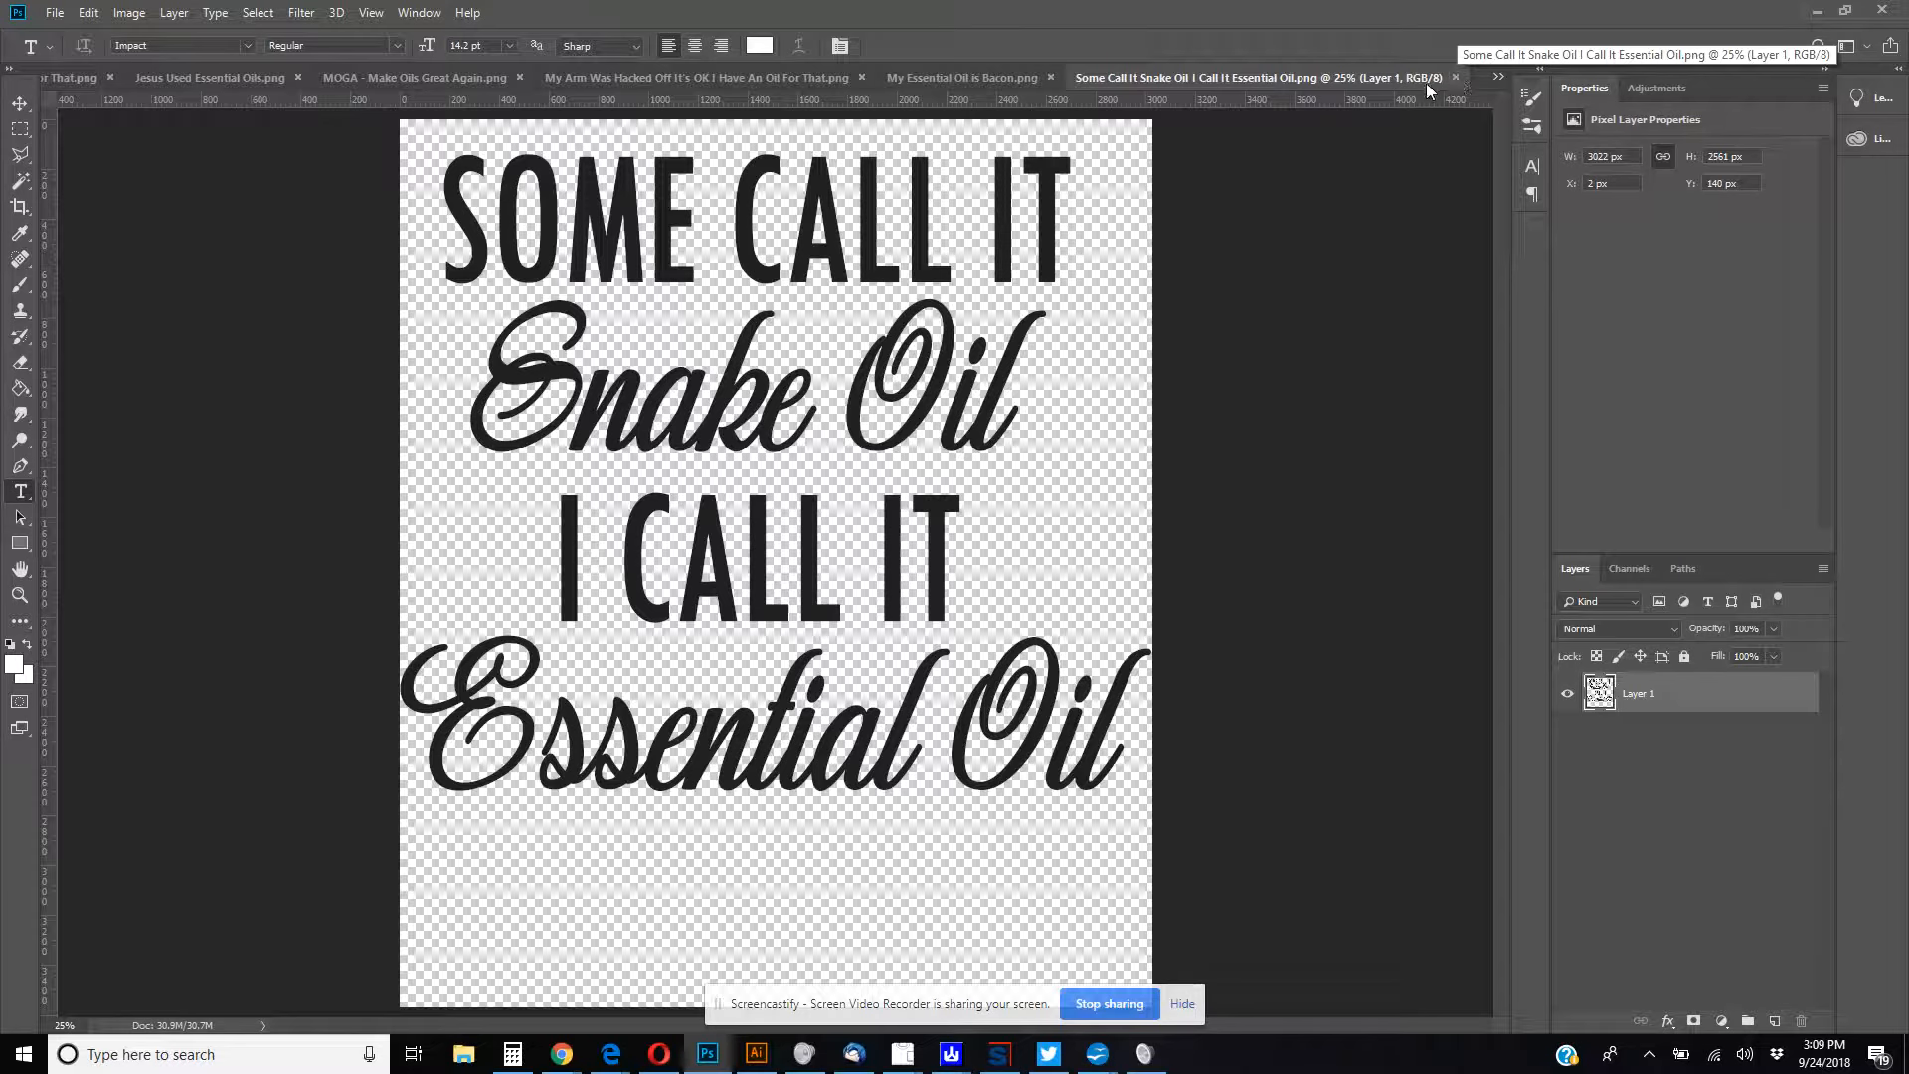
click(960, 77)
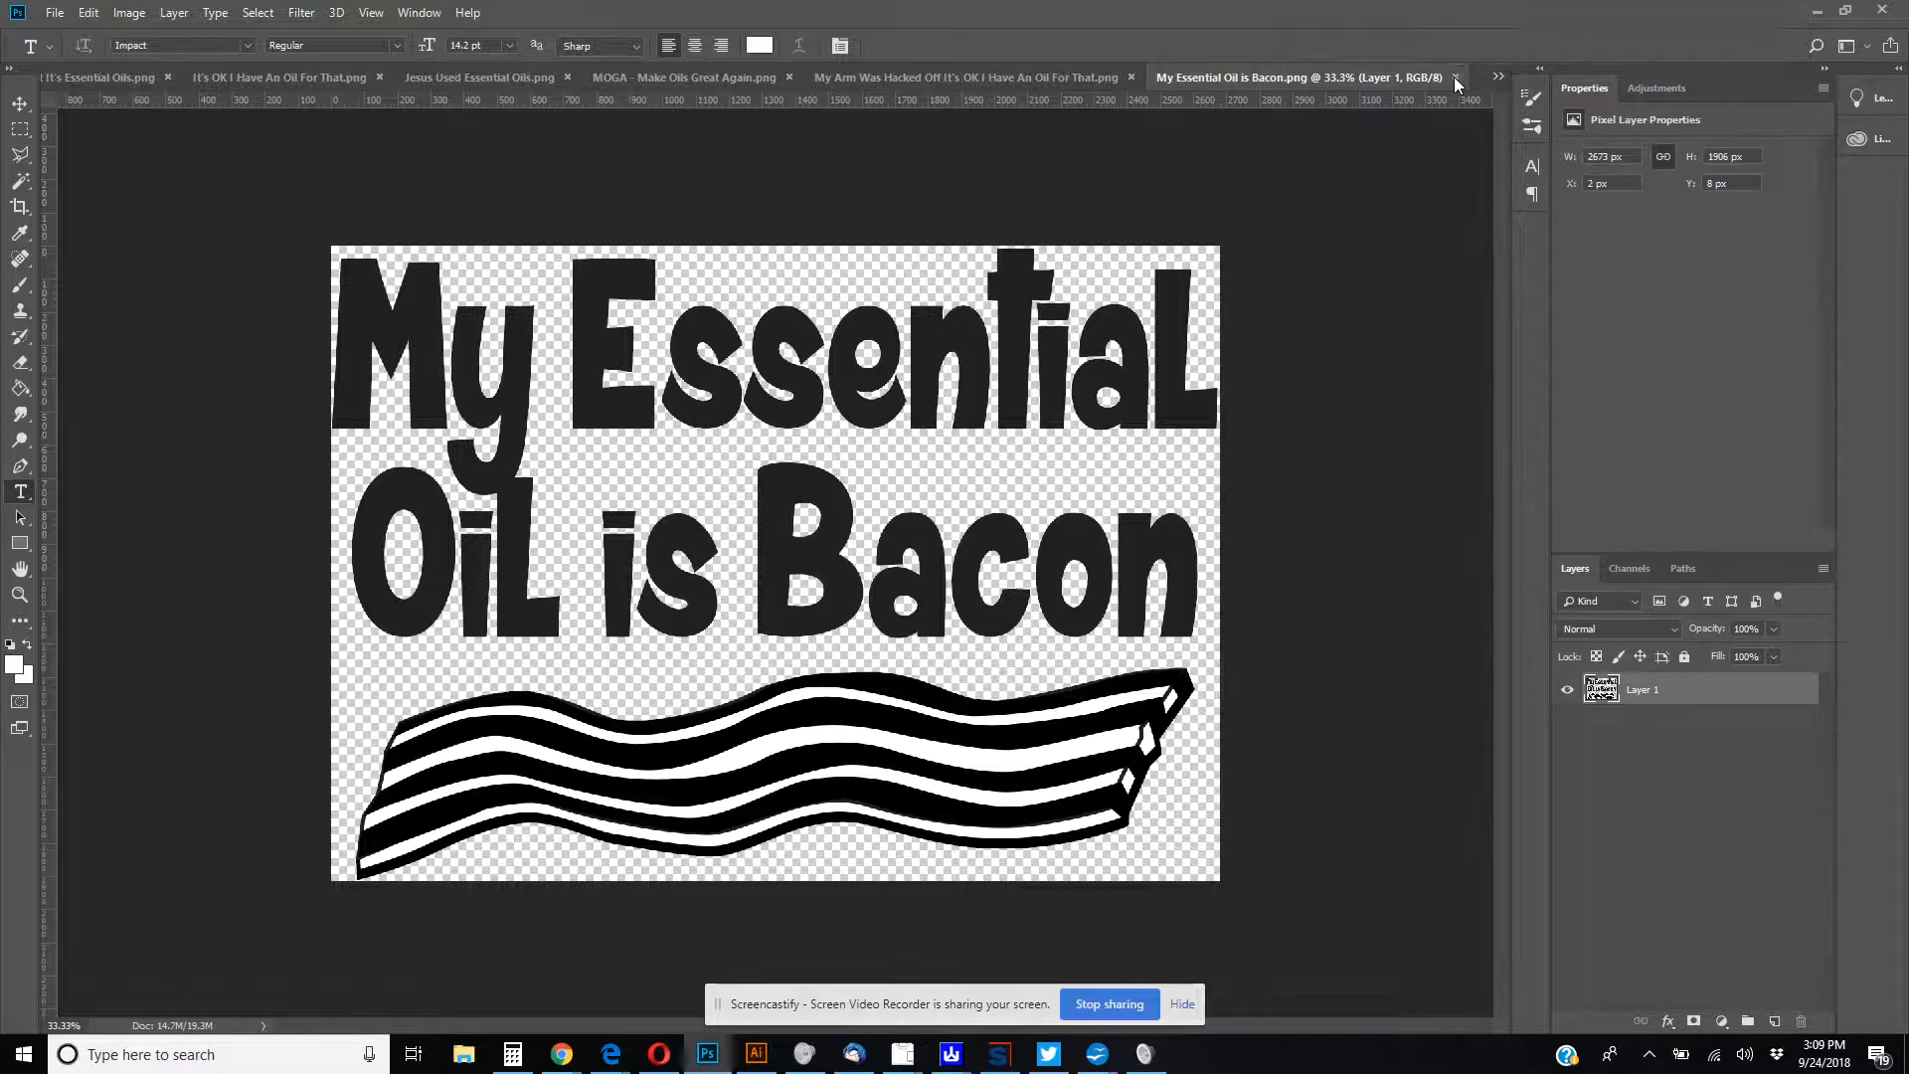
mouse_move(943, 777)
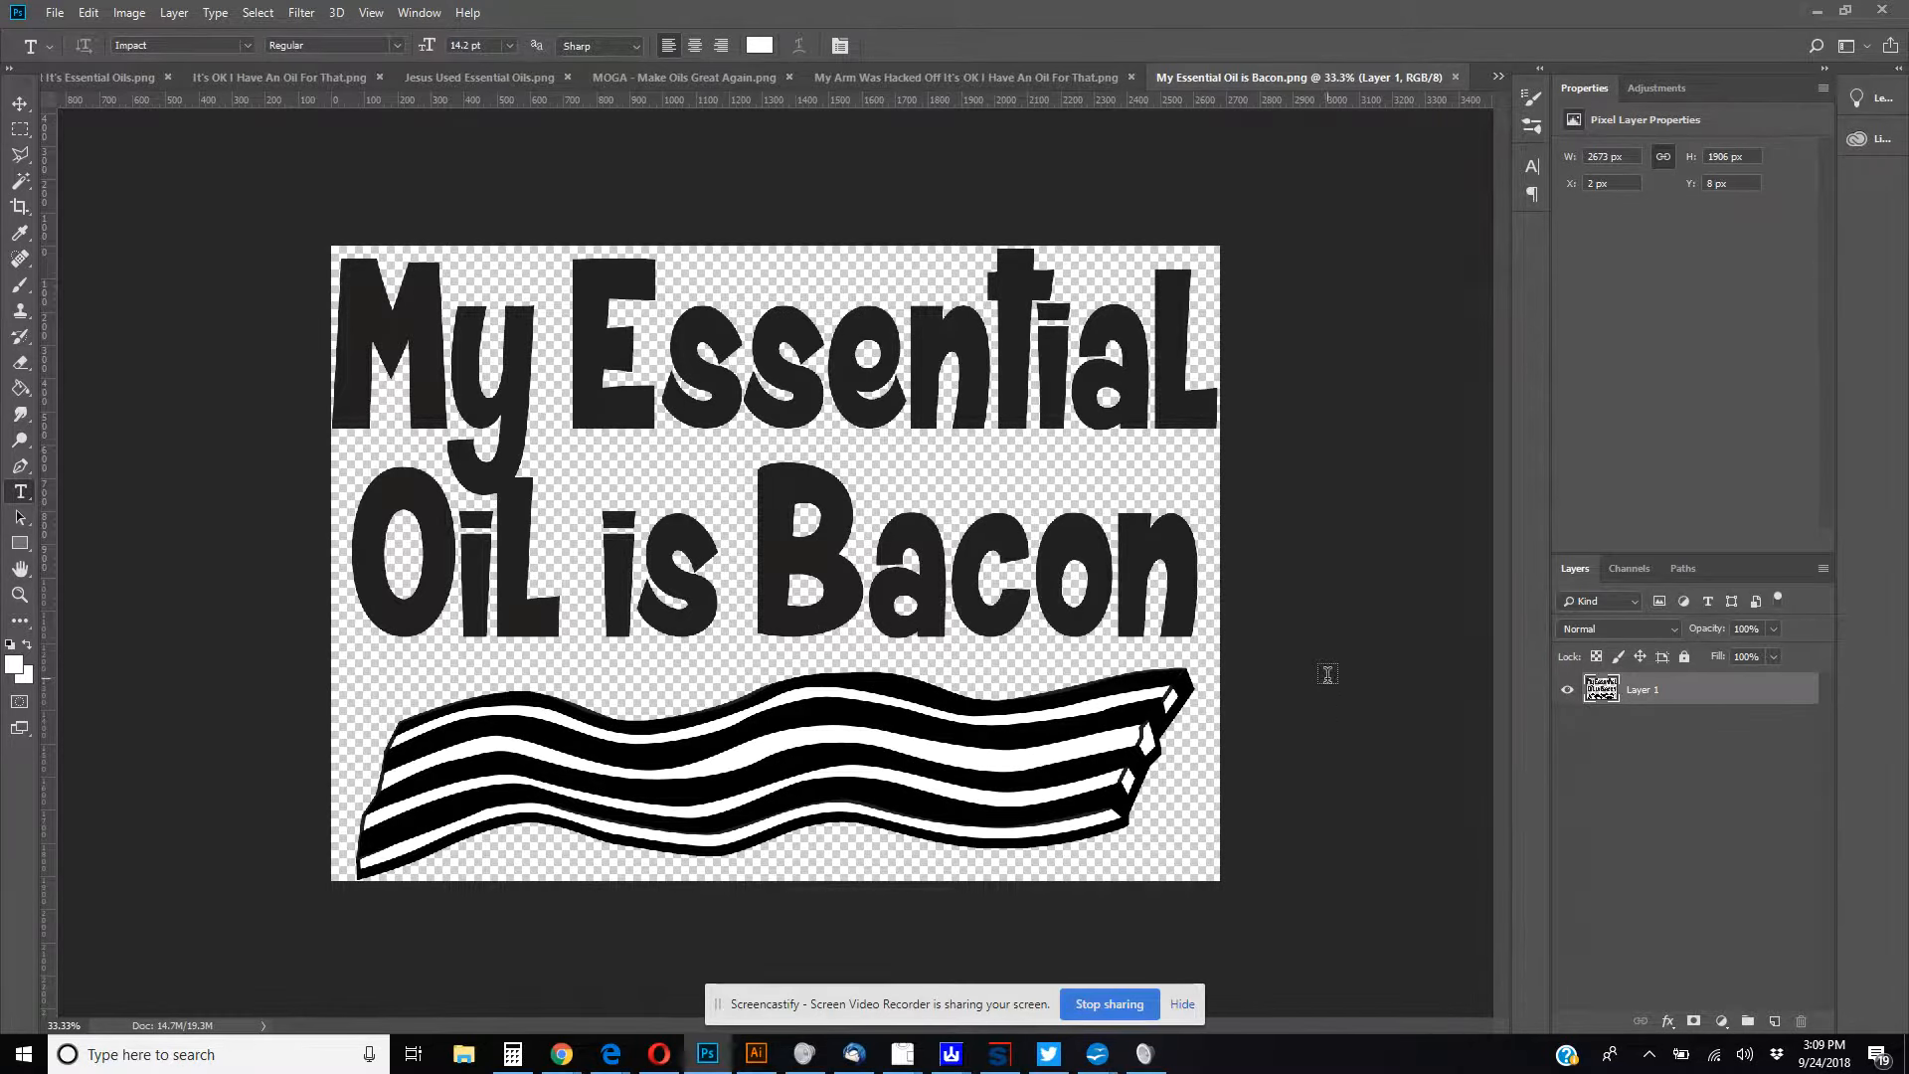
mouse_move(1325, 598)
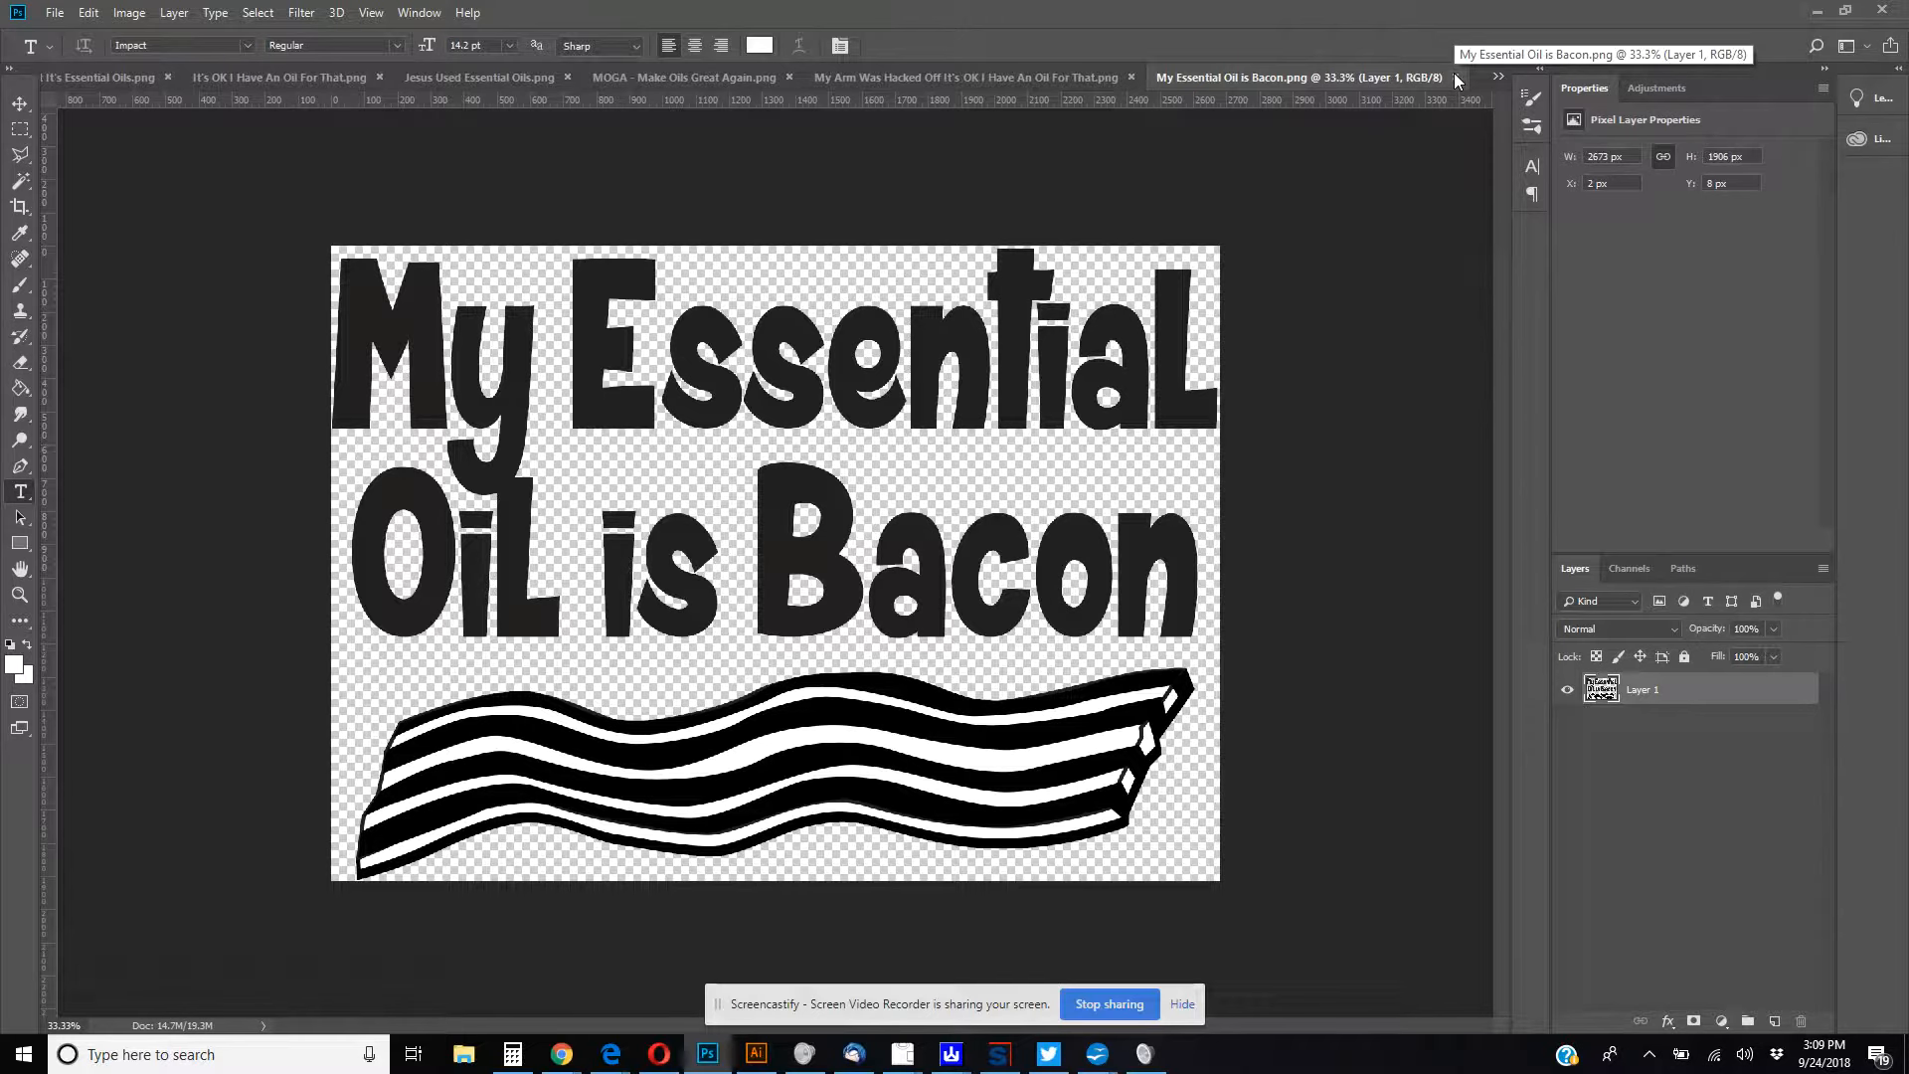
- Close the My Essential Oil is Bacon design so My Arm Was Hacked Off shows
click(967, 77)
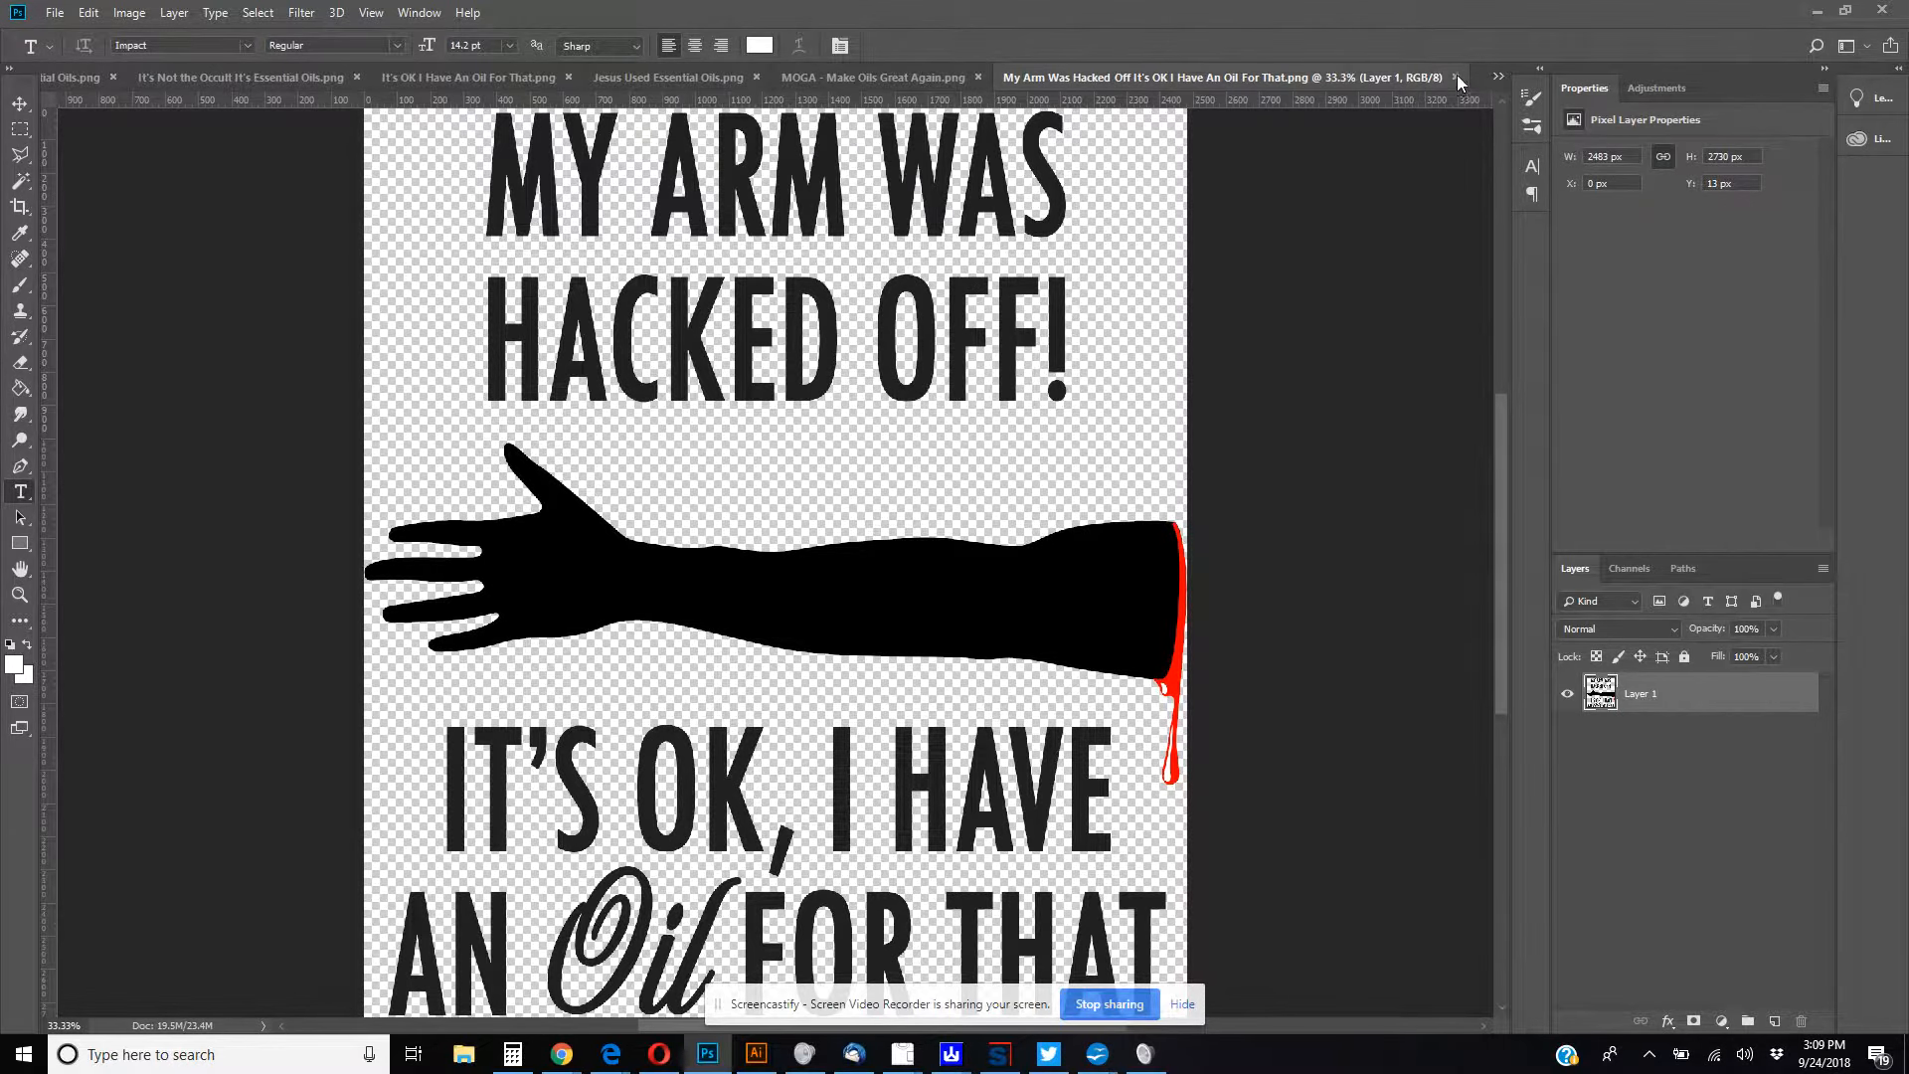
mouse_move(1458, 78)
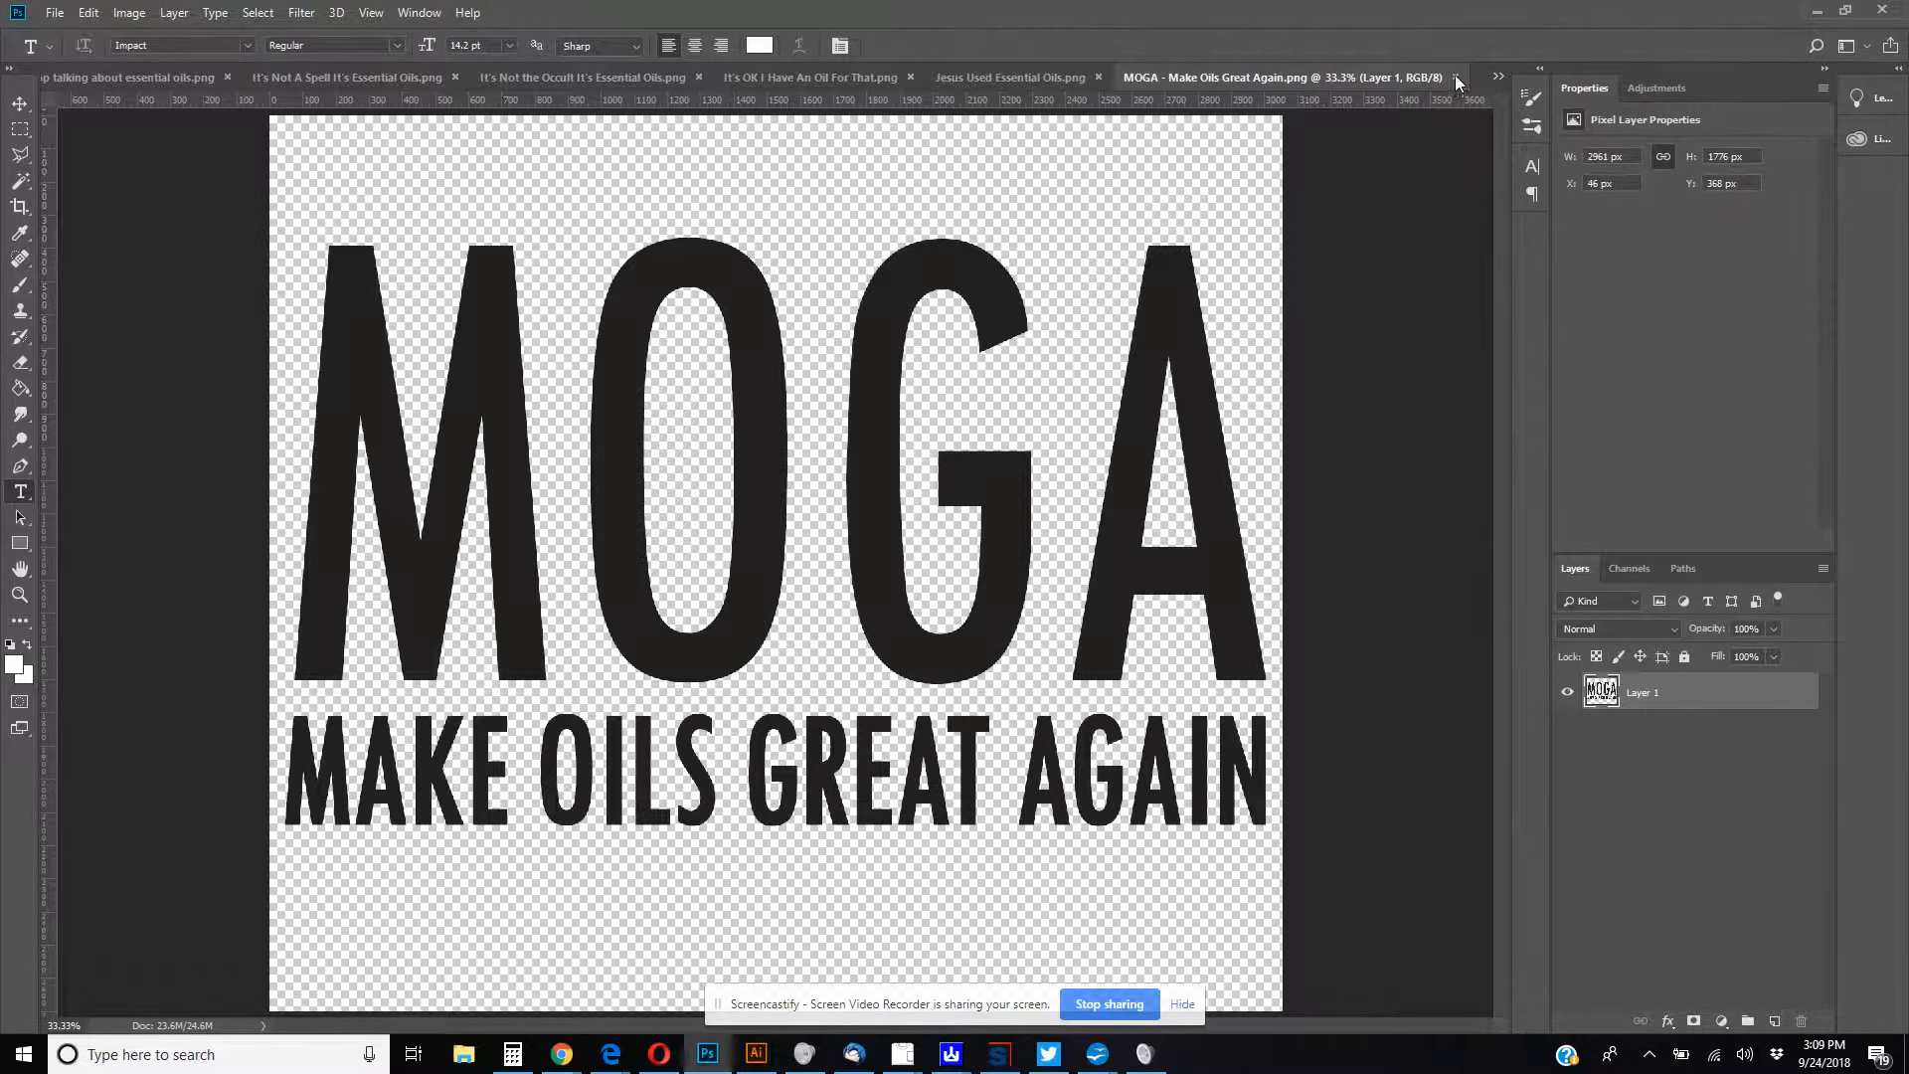
- Close the MOGA, Jesus Used Essential Oils and It's OK I Have An Oil For That designs
click(1010, 78)
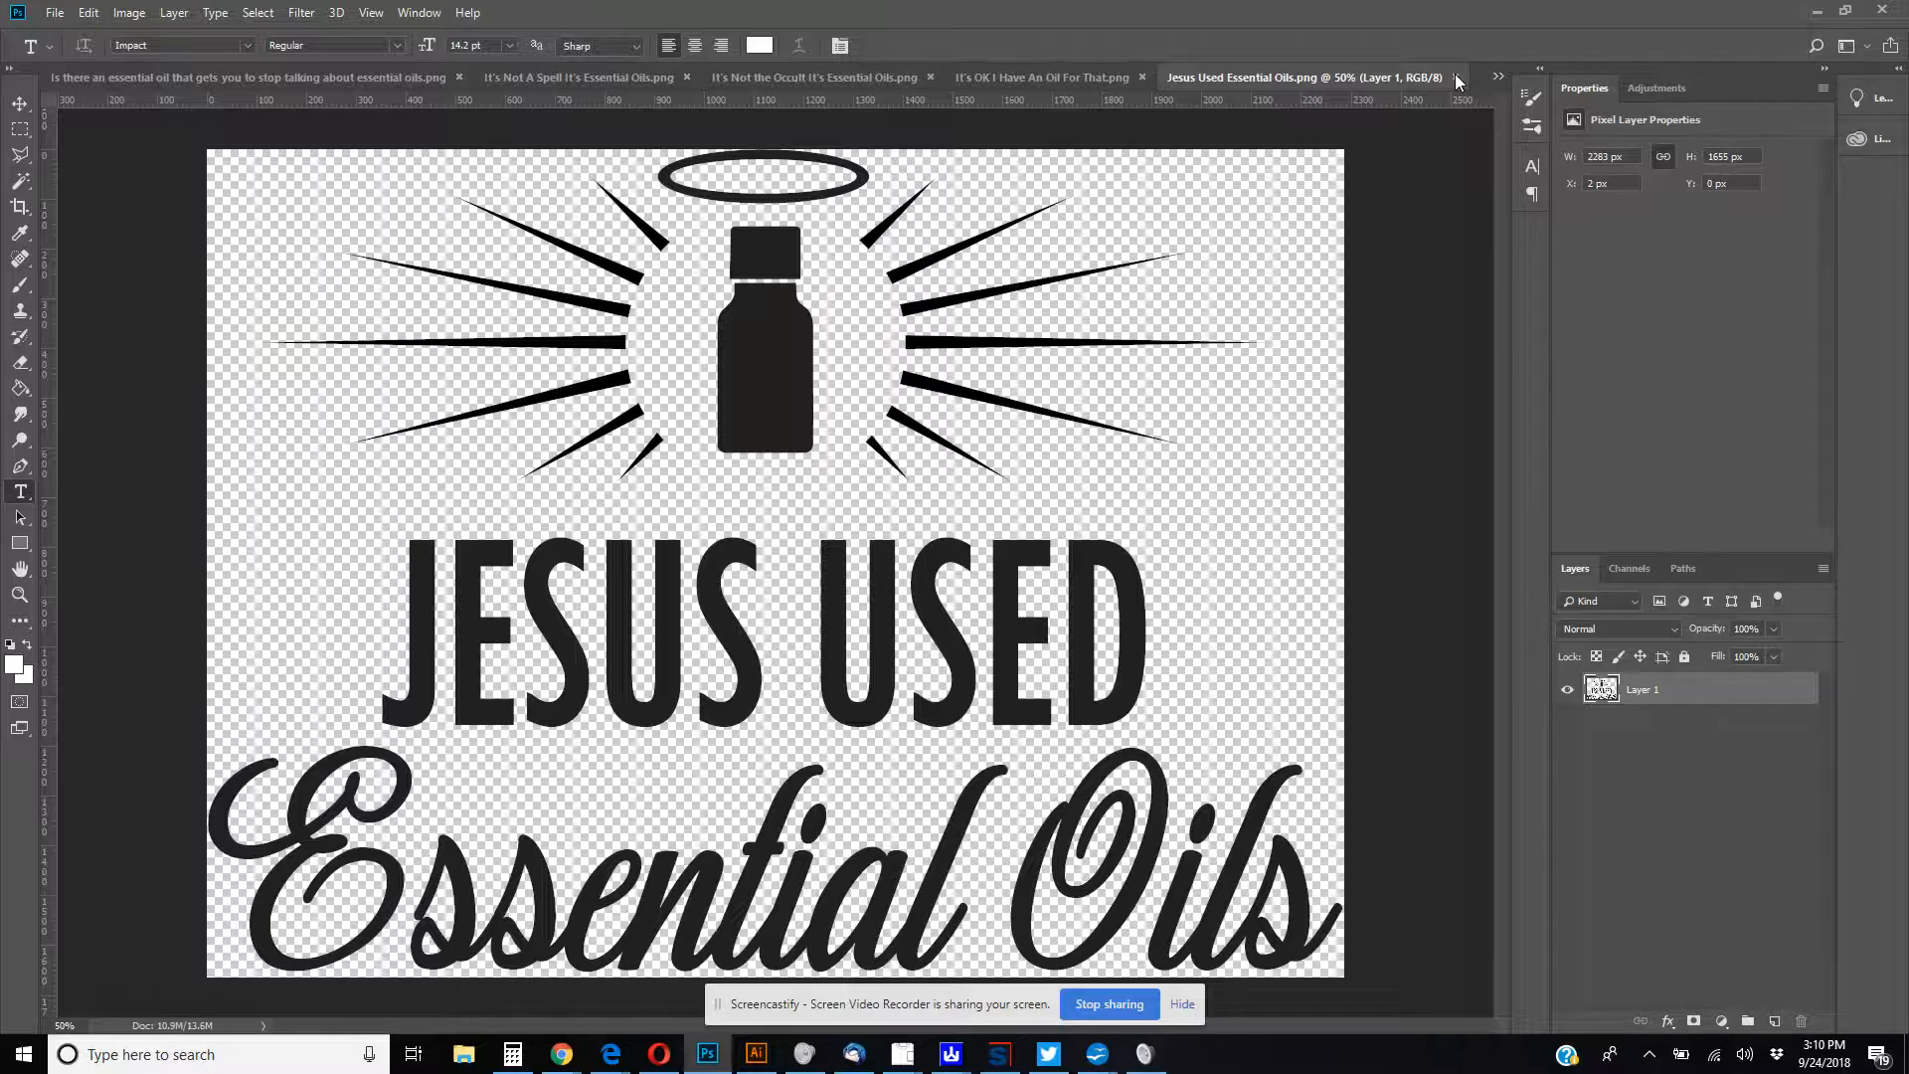
mouse_move(1458, 82)
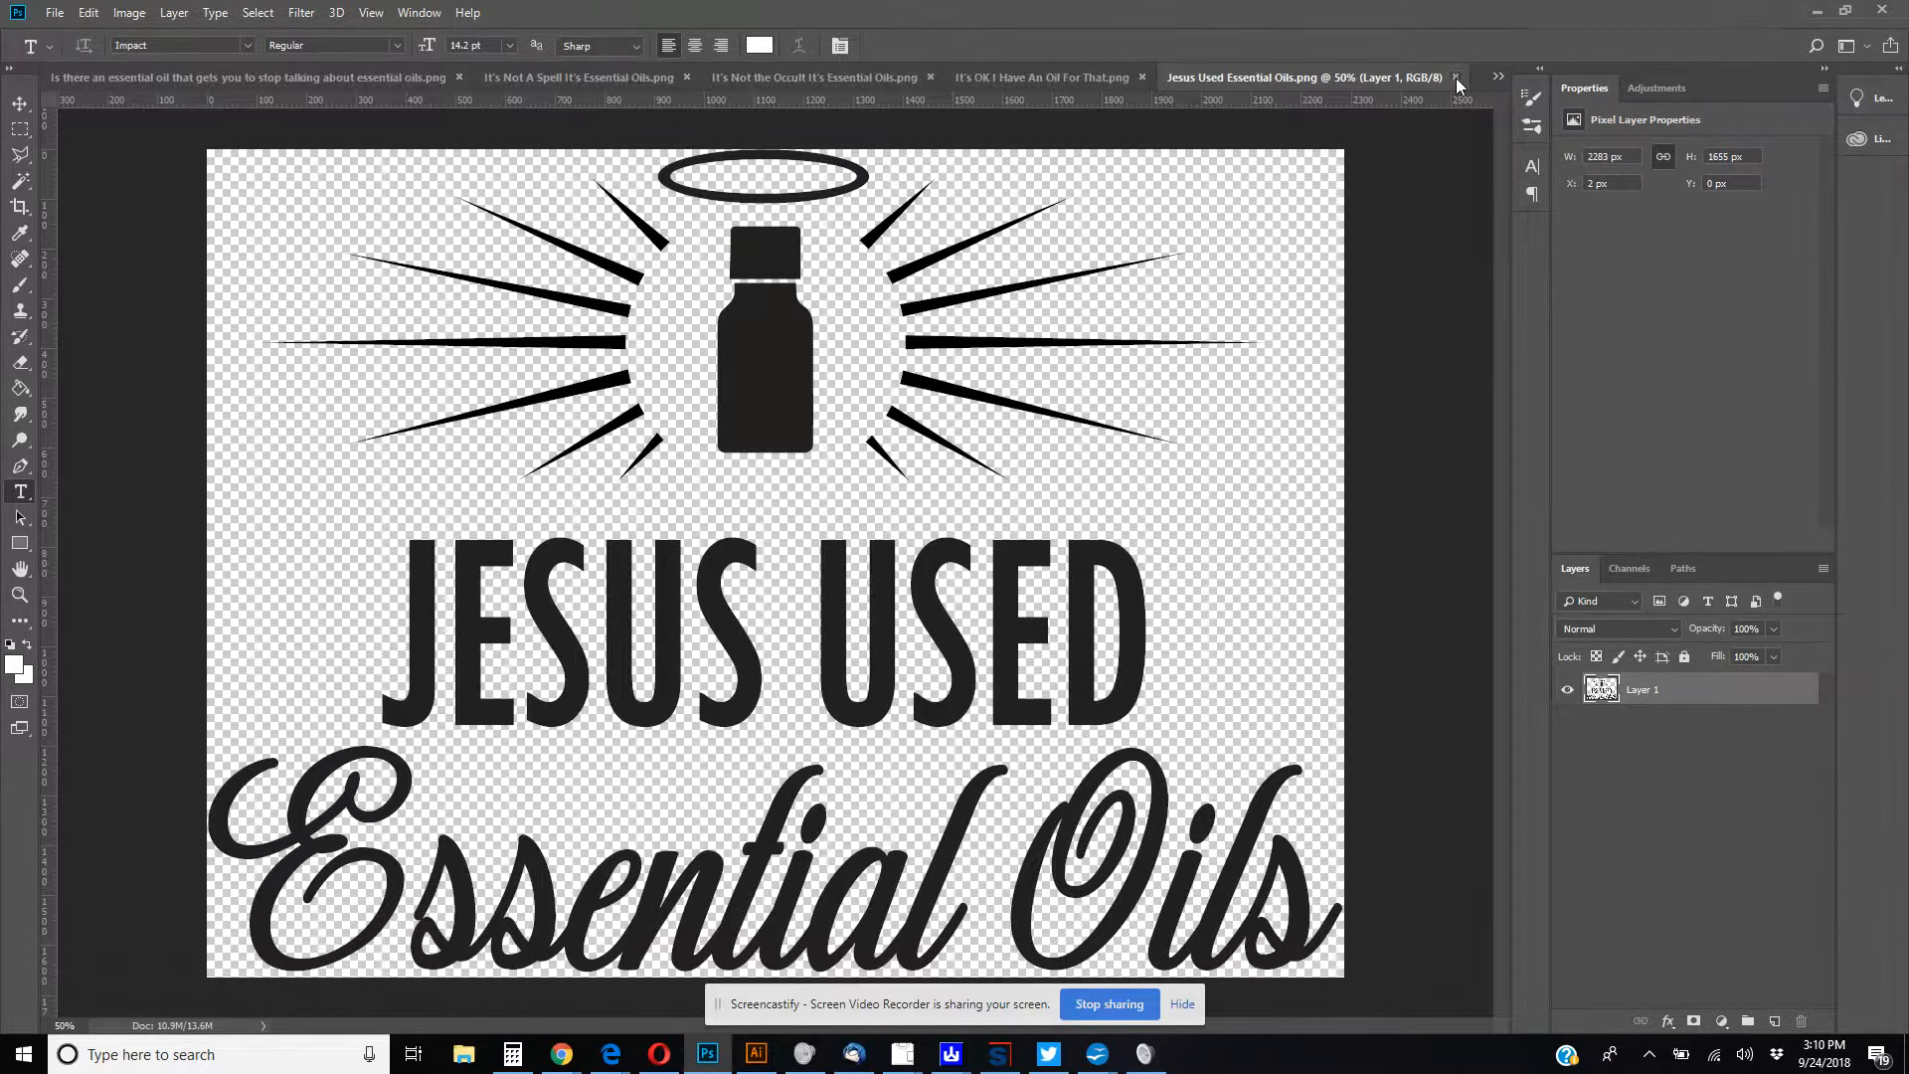
click(1040, 78)
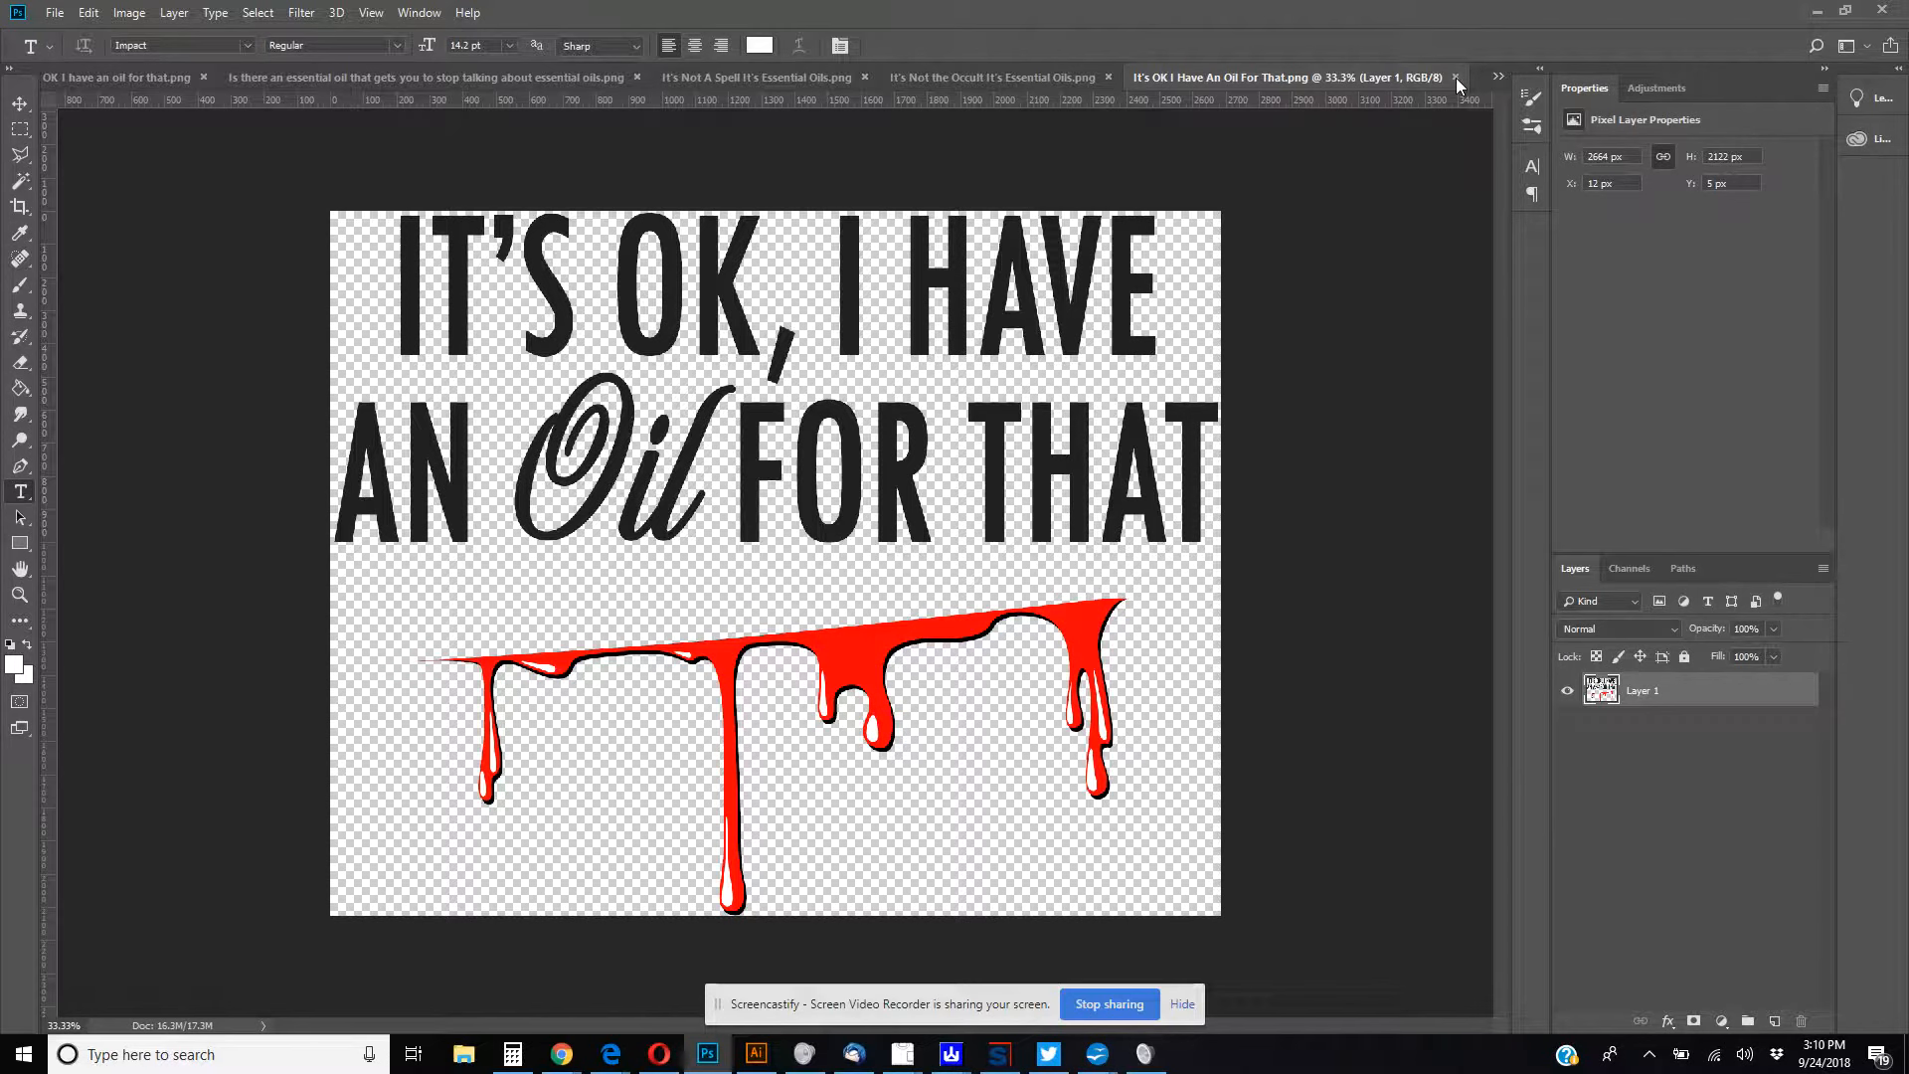
click(990, 78)
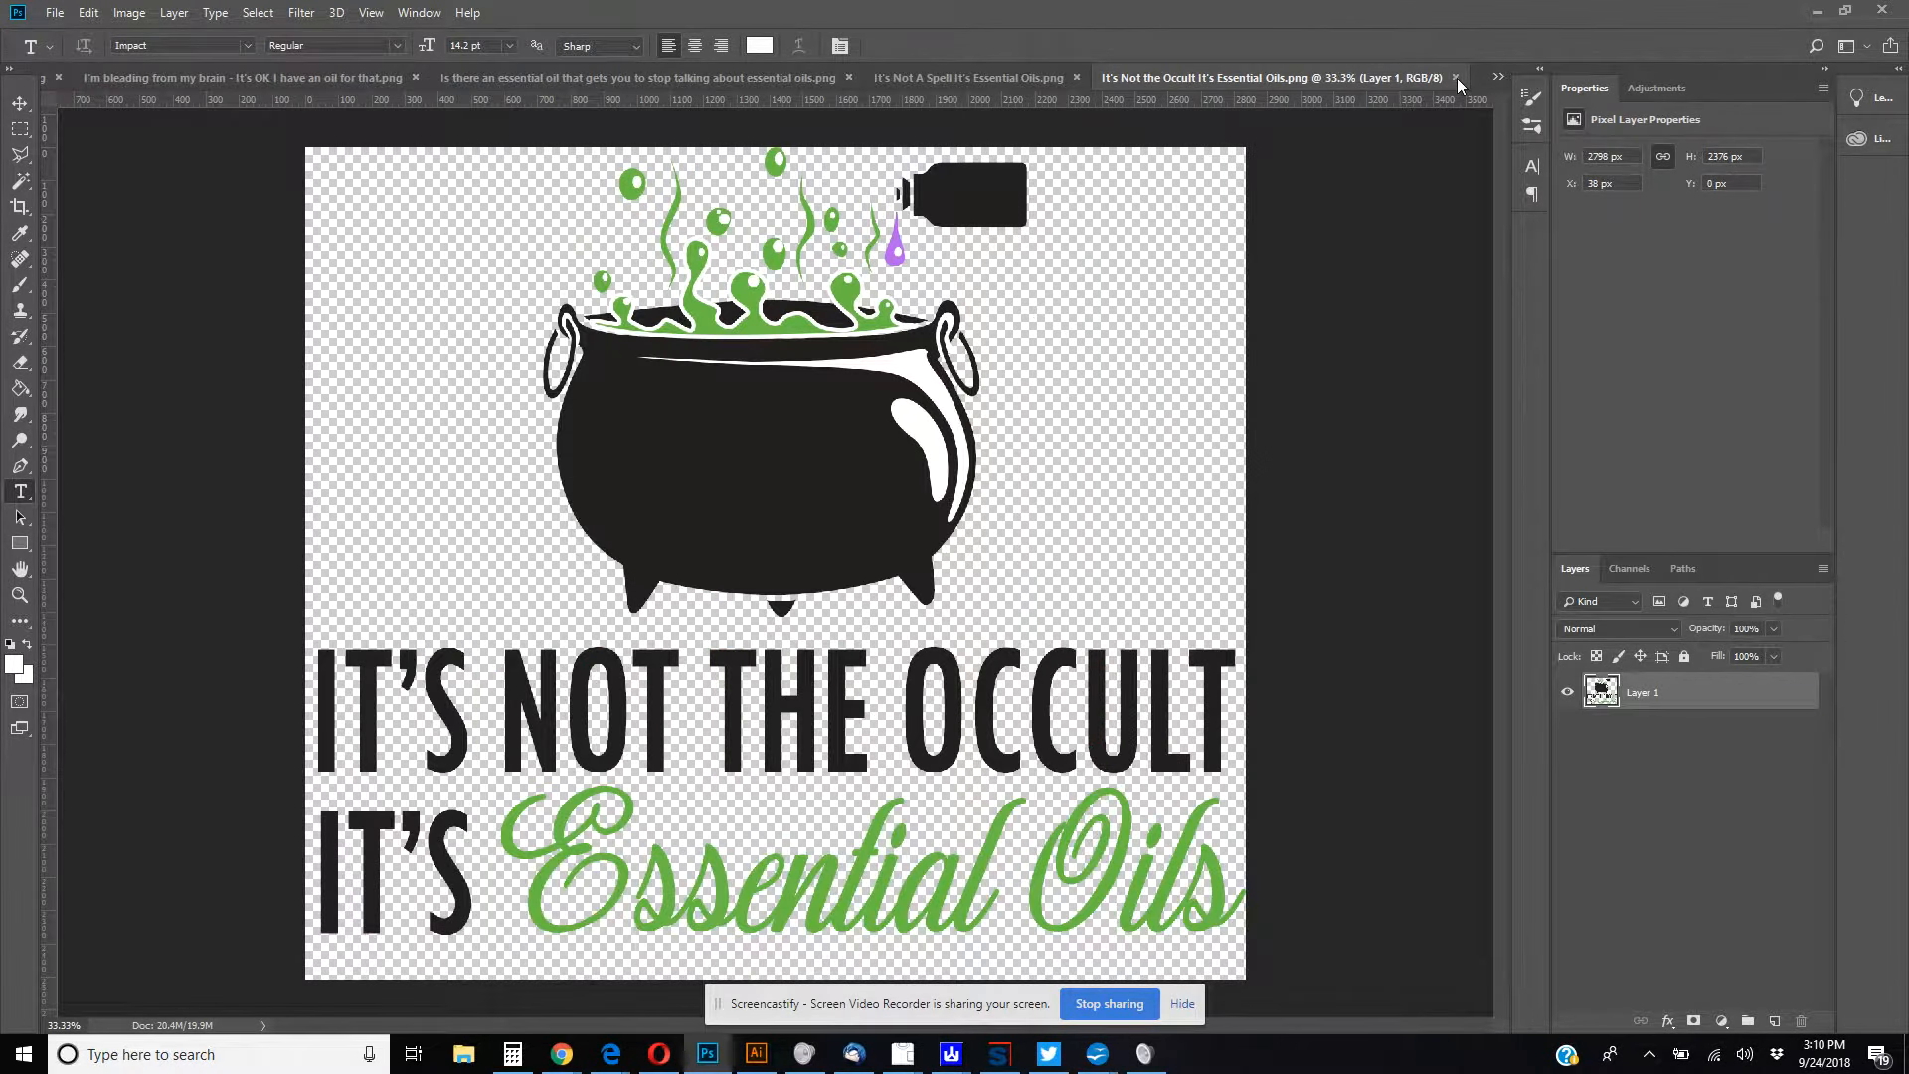
mouse_move(1458, 86)
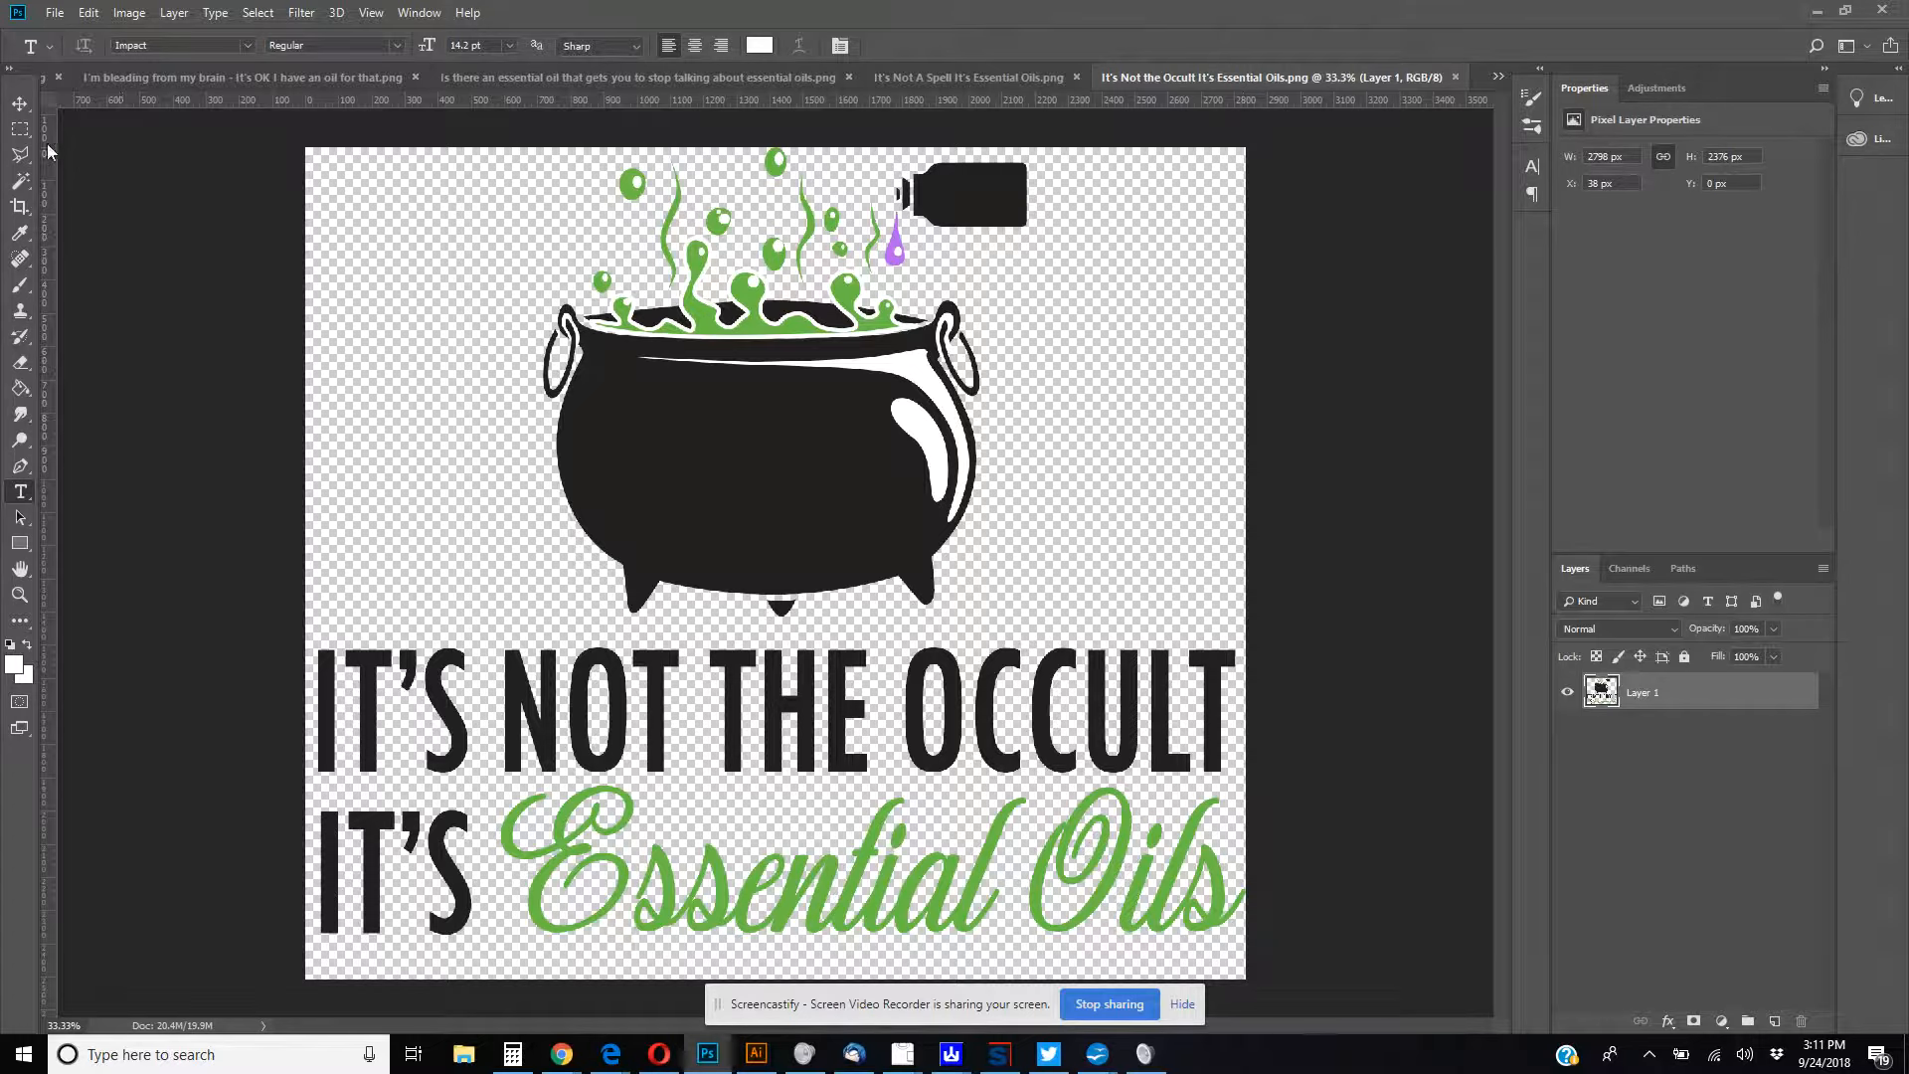
mouse_move(962, 500)
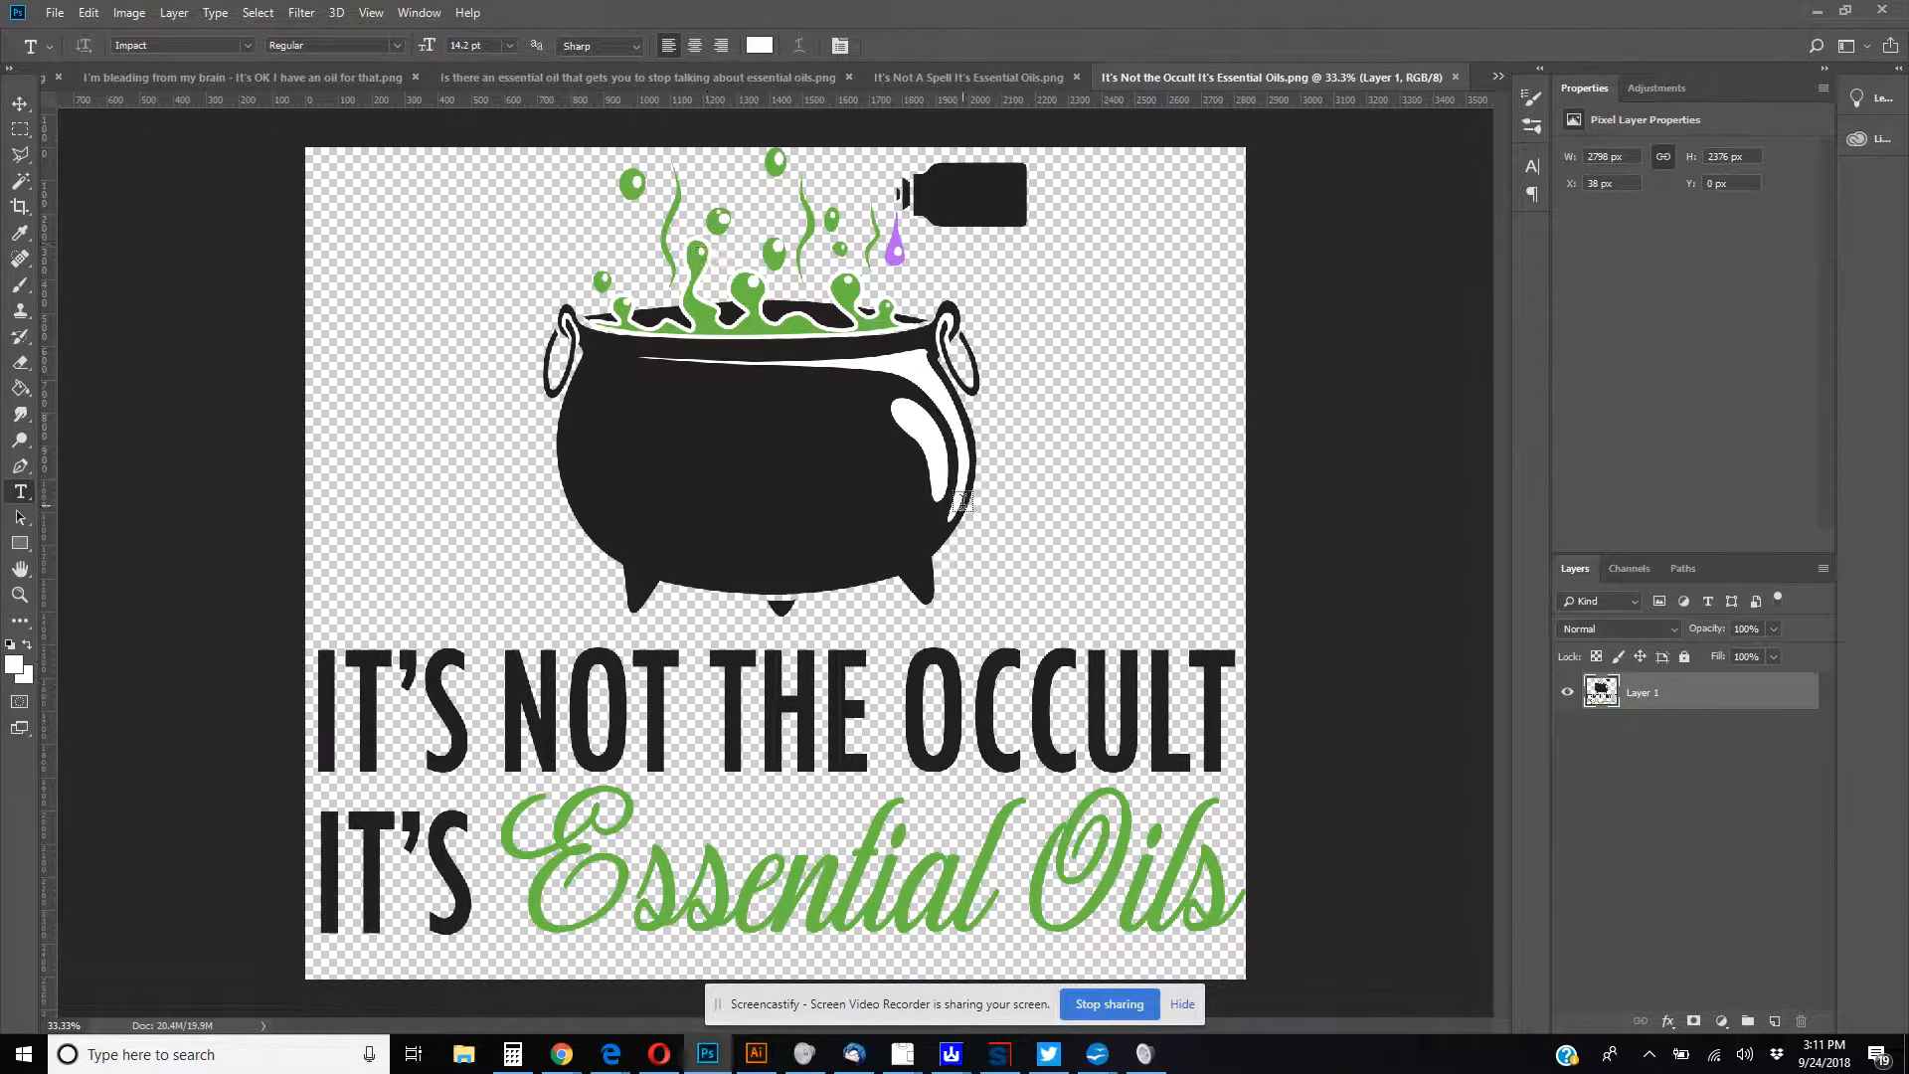
mouse_move(1450, 110)
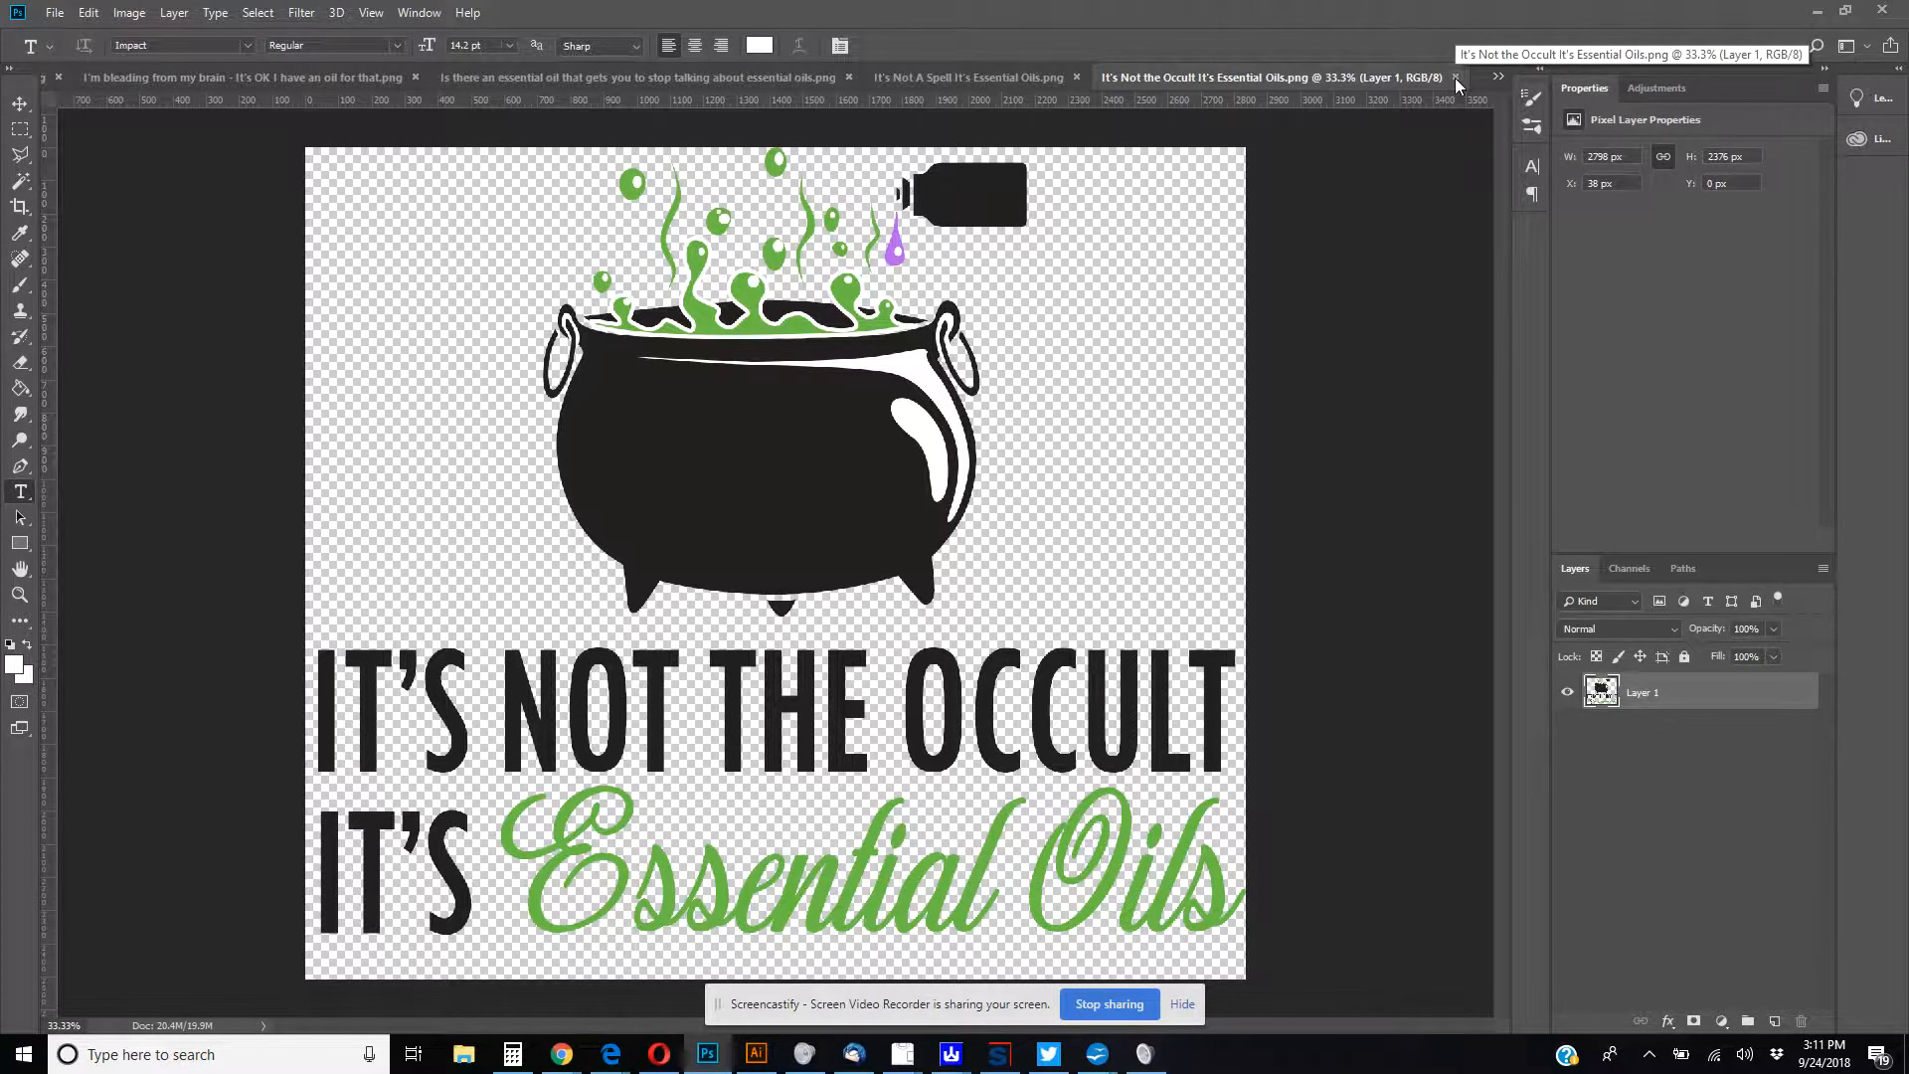
- Close the It's Not the Occult cauldron design to reveal the next design
click(967, 77)
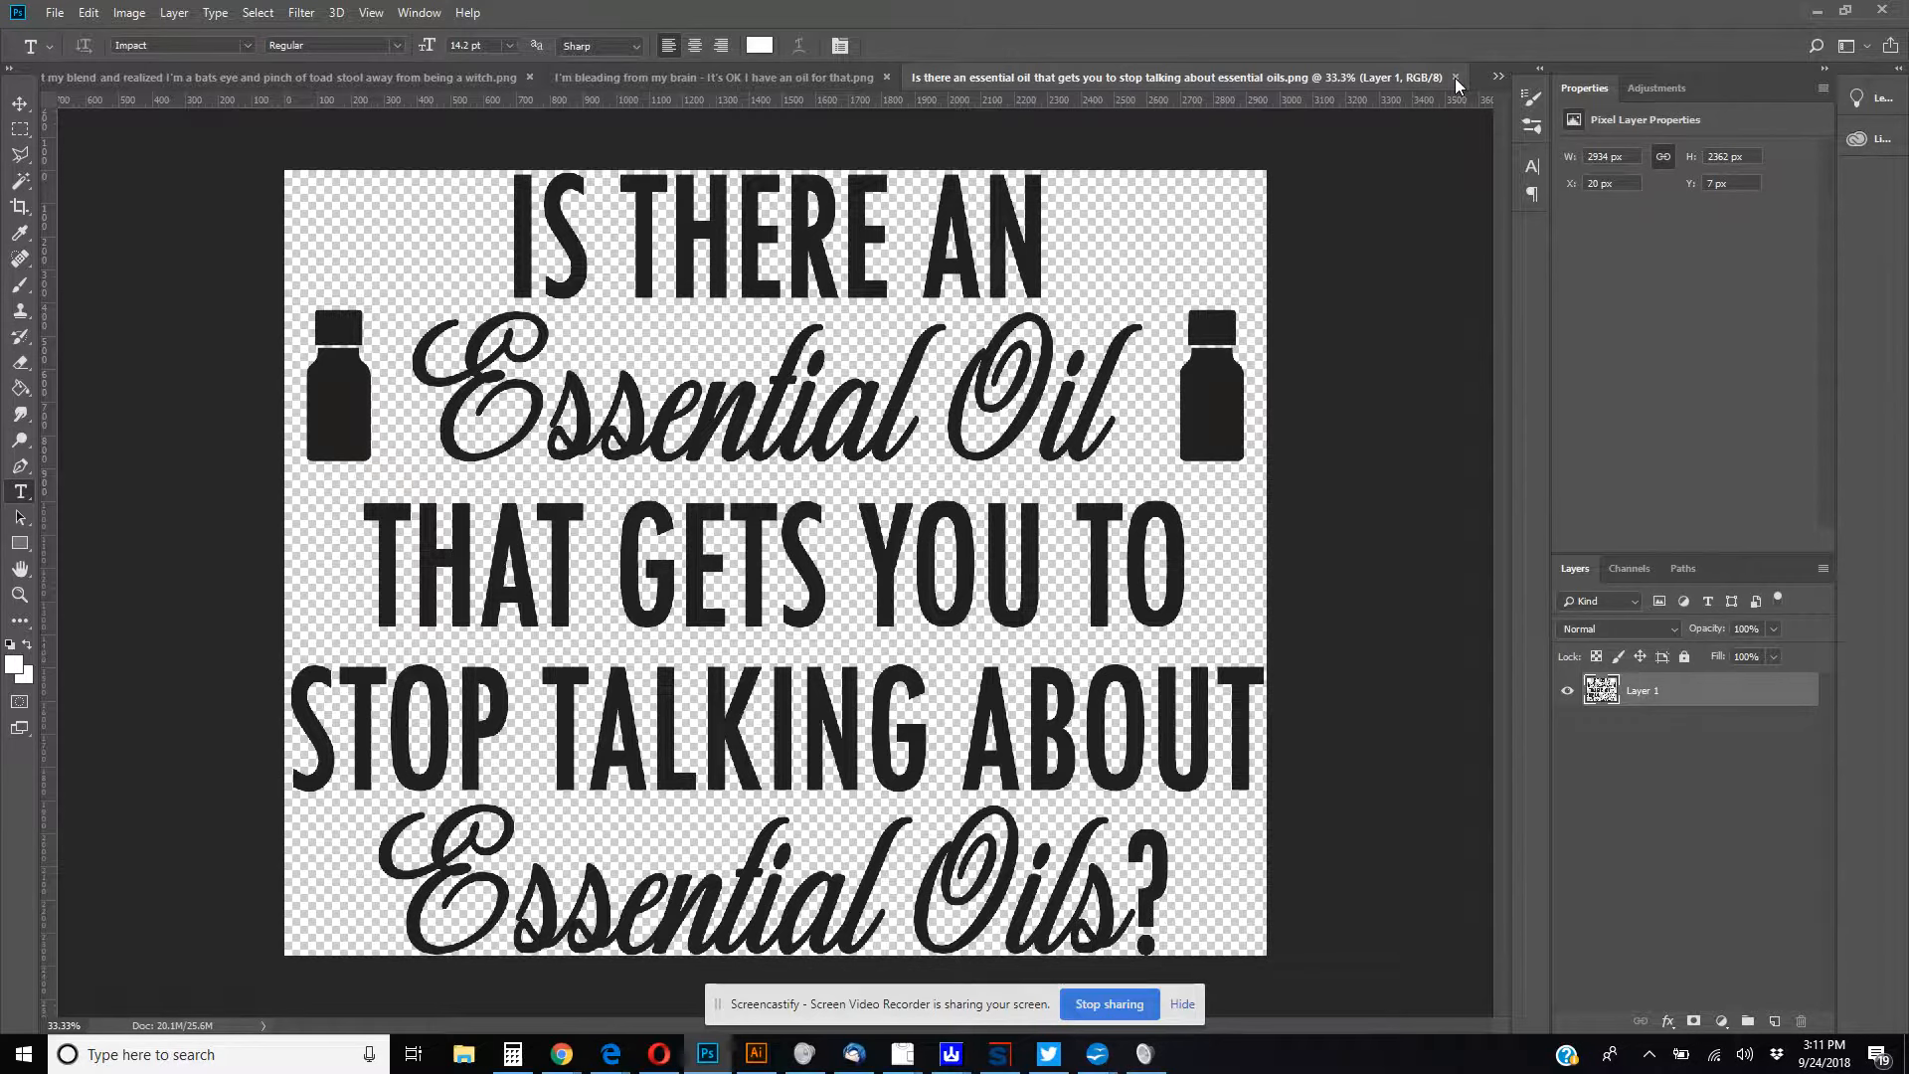
mouse_move(1326, 197)
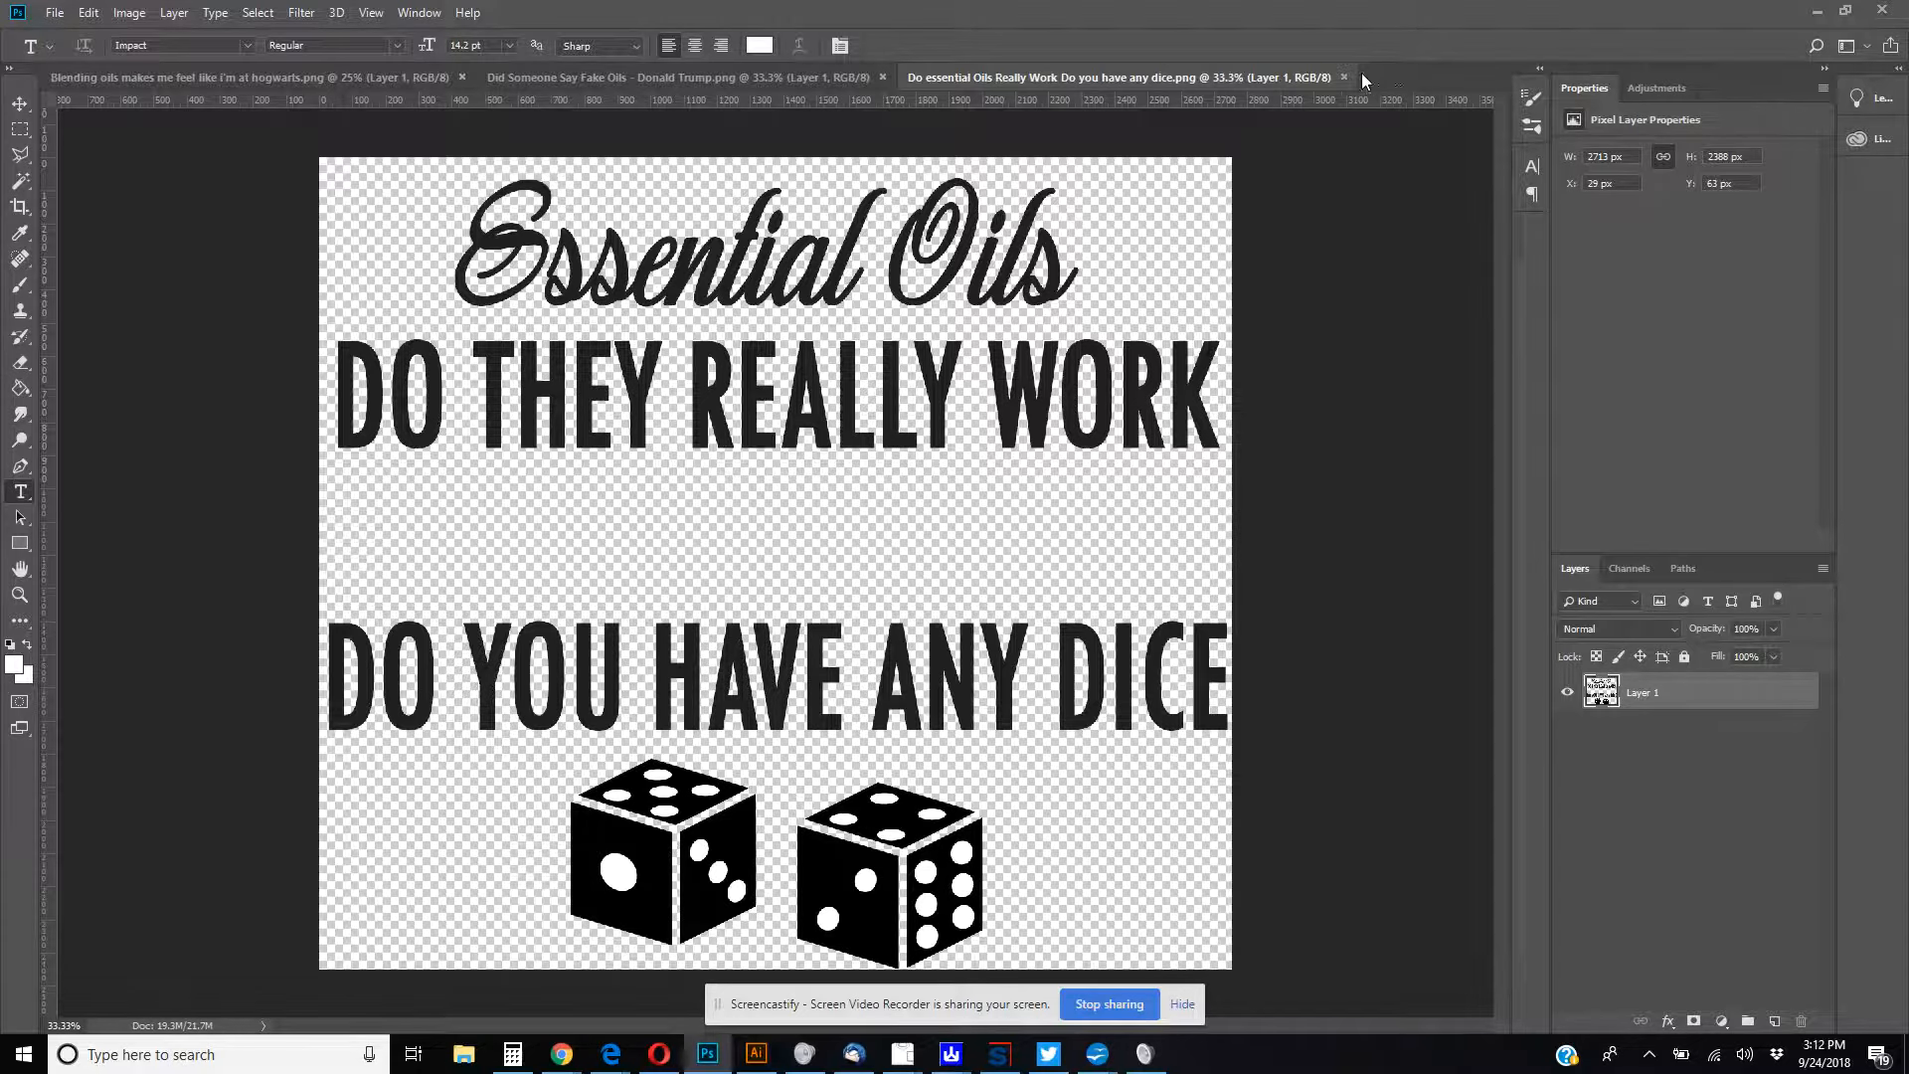
- Close the Do Essential Oils Really Work dice design, leaving Did Someone Say Fake Oils showing
click(1345, 78)
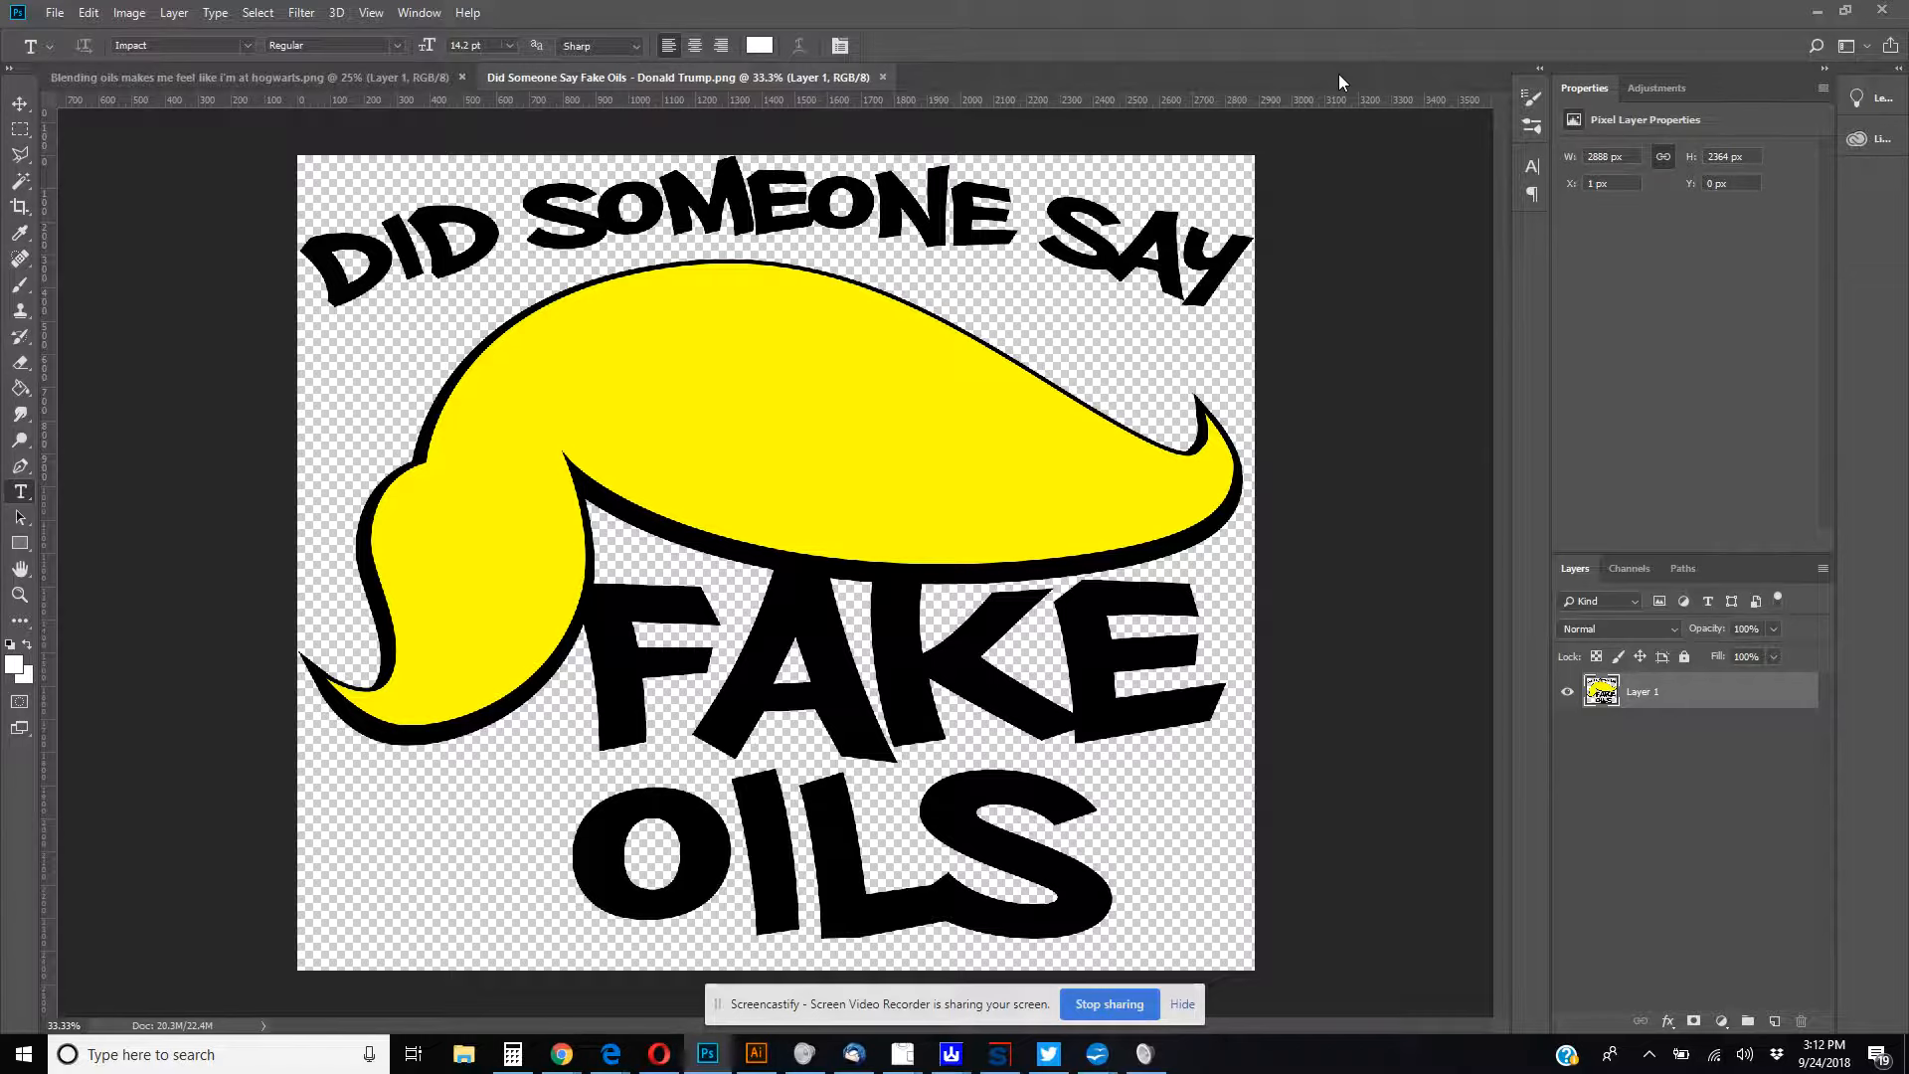
mouse_move(627, 485)
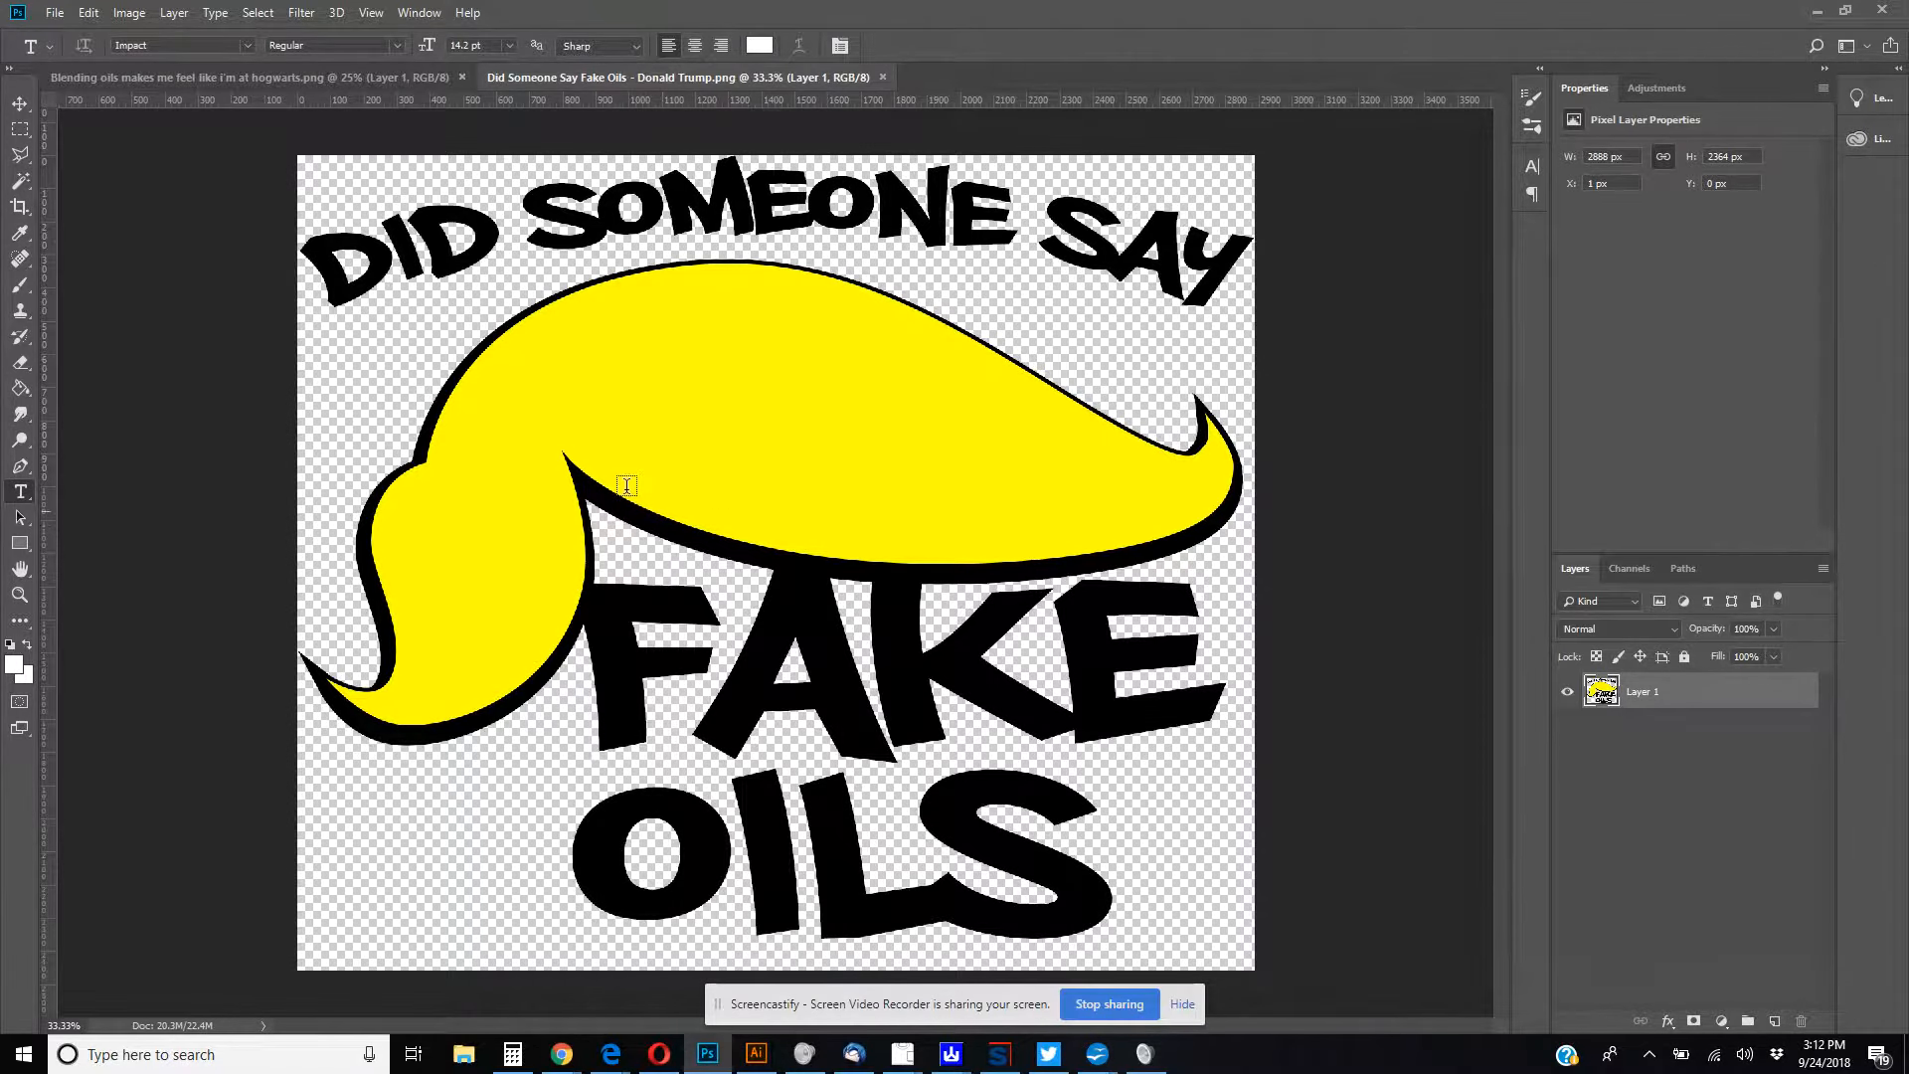
mouse_move(1086, 521)
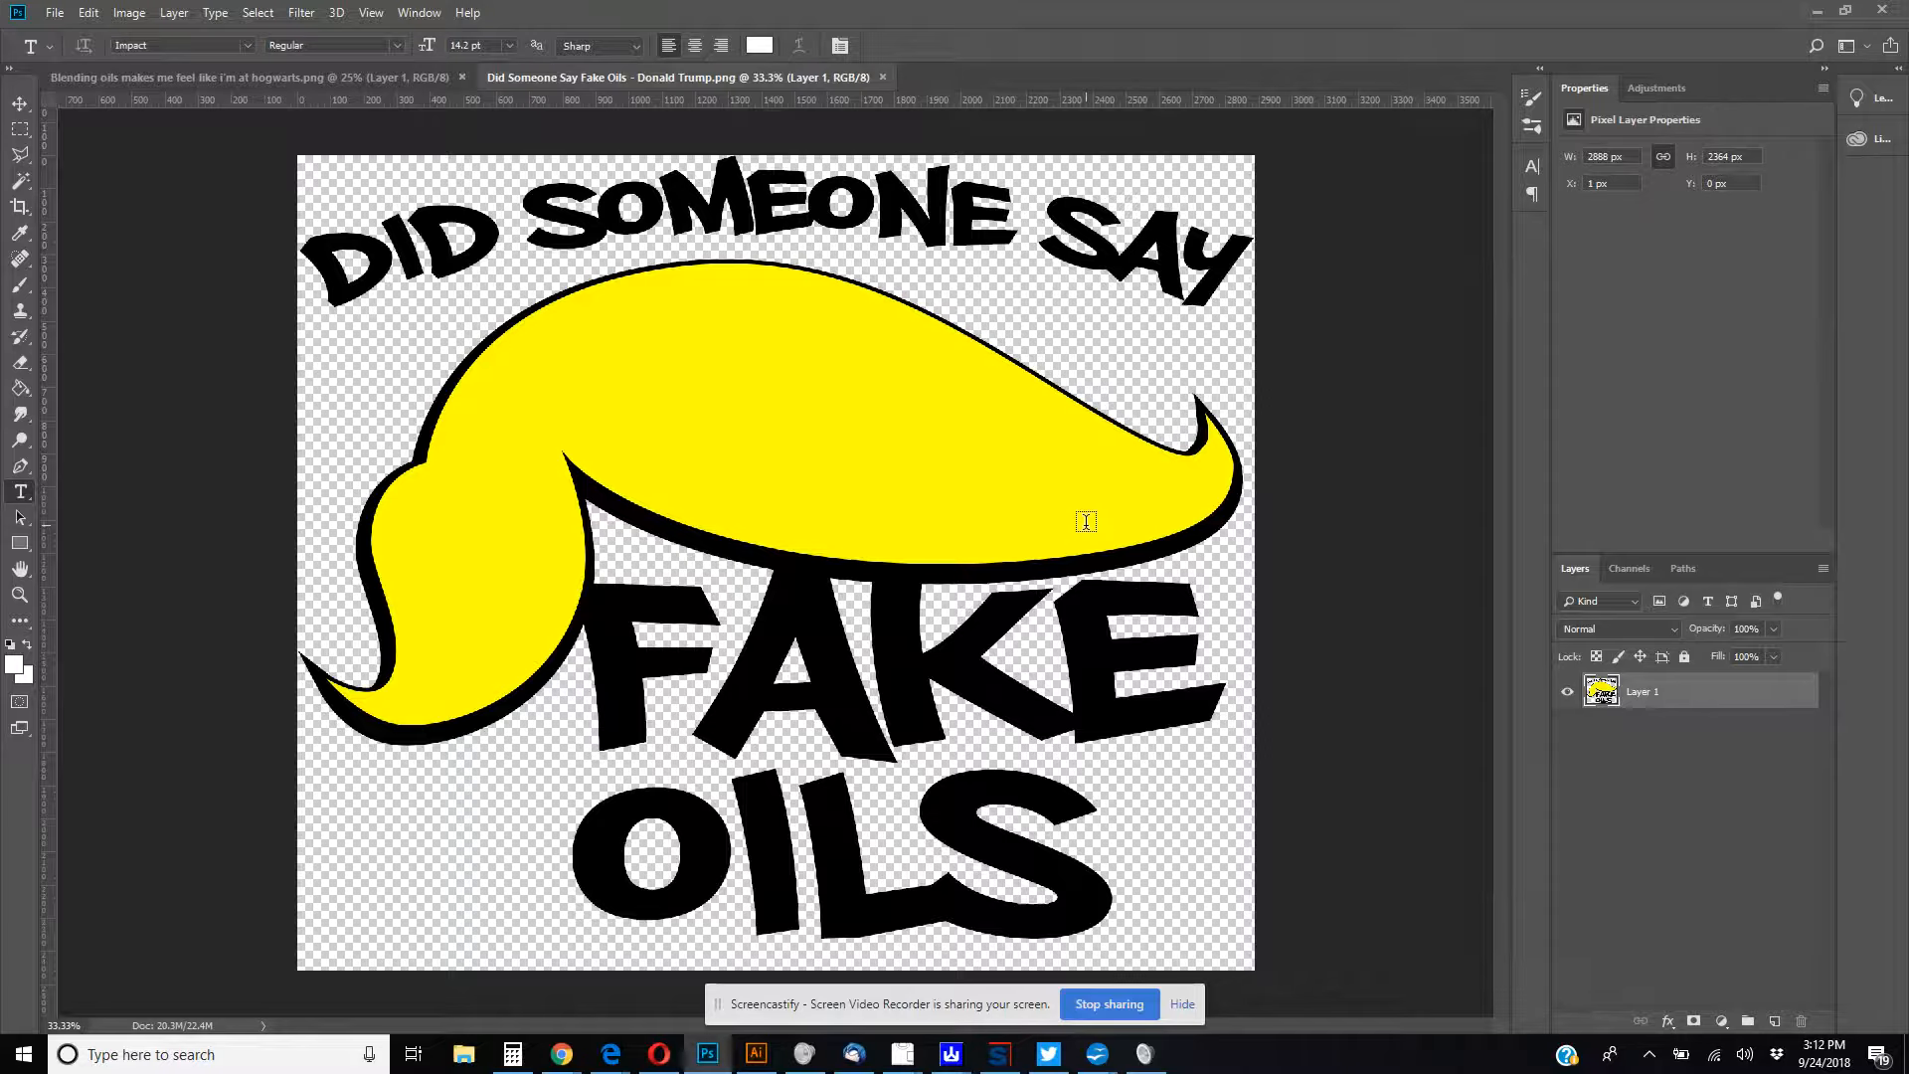
mouse_move(881, 258)
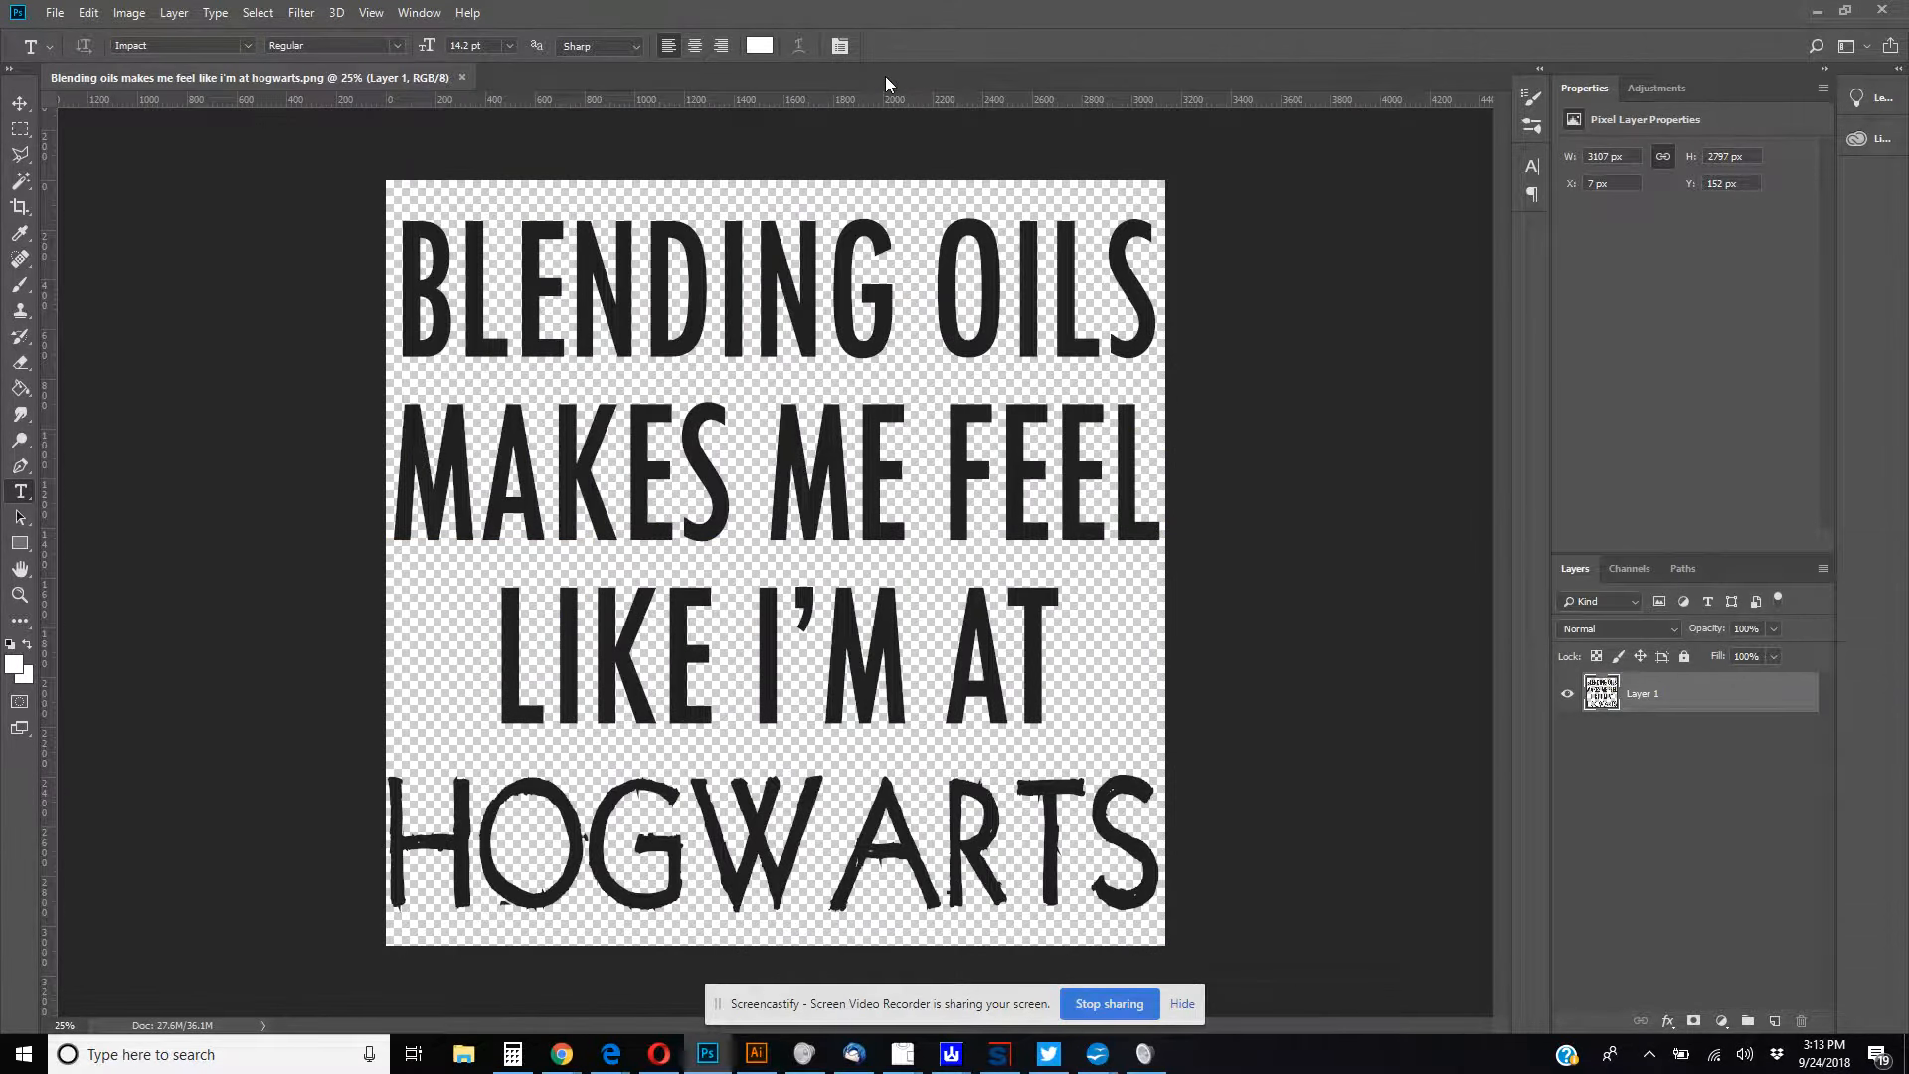
mouse_move(1038, 1042)
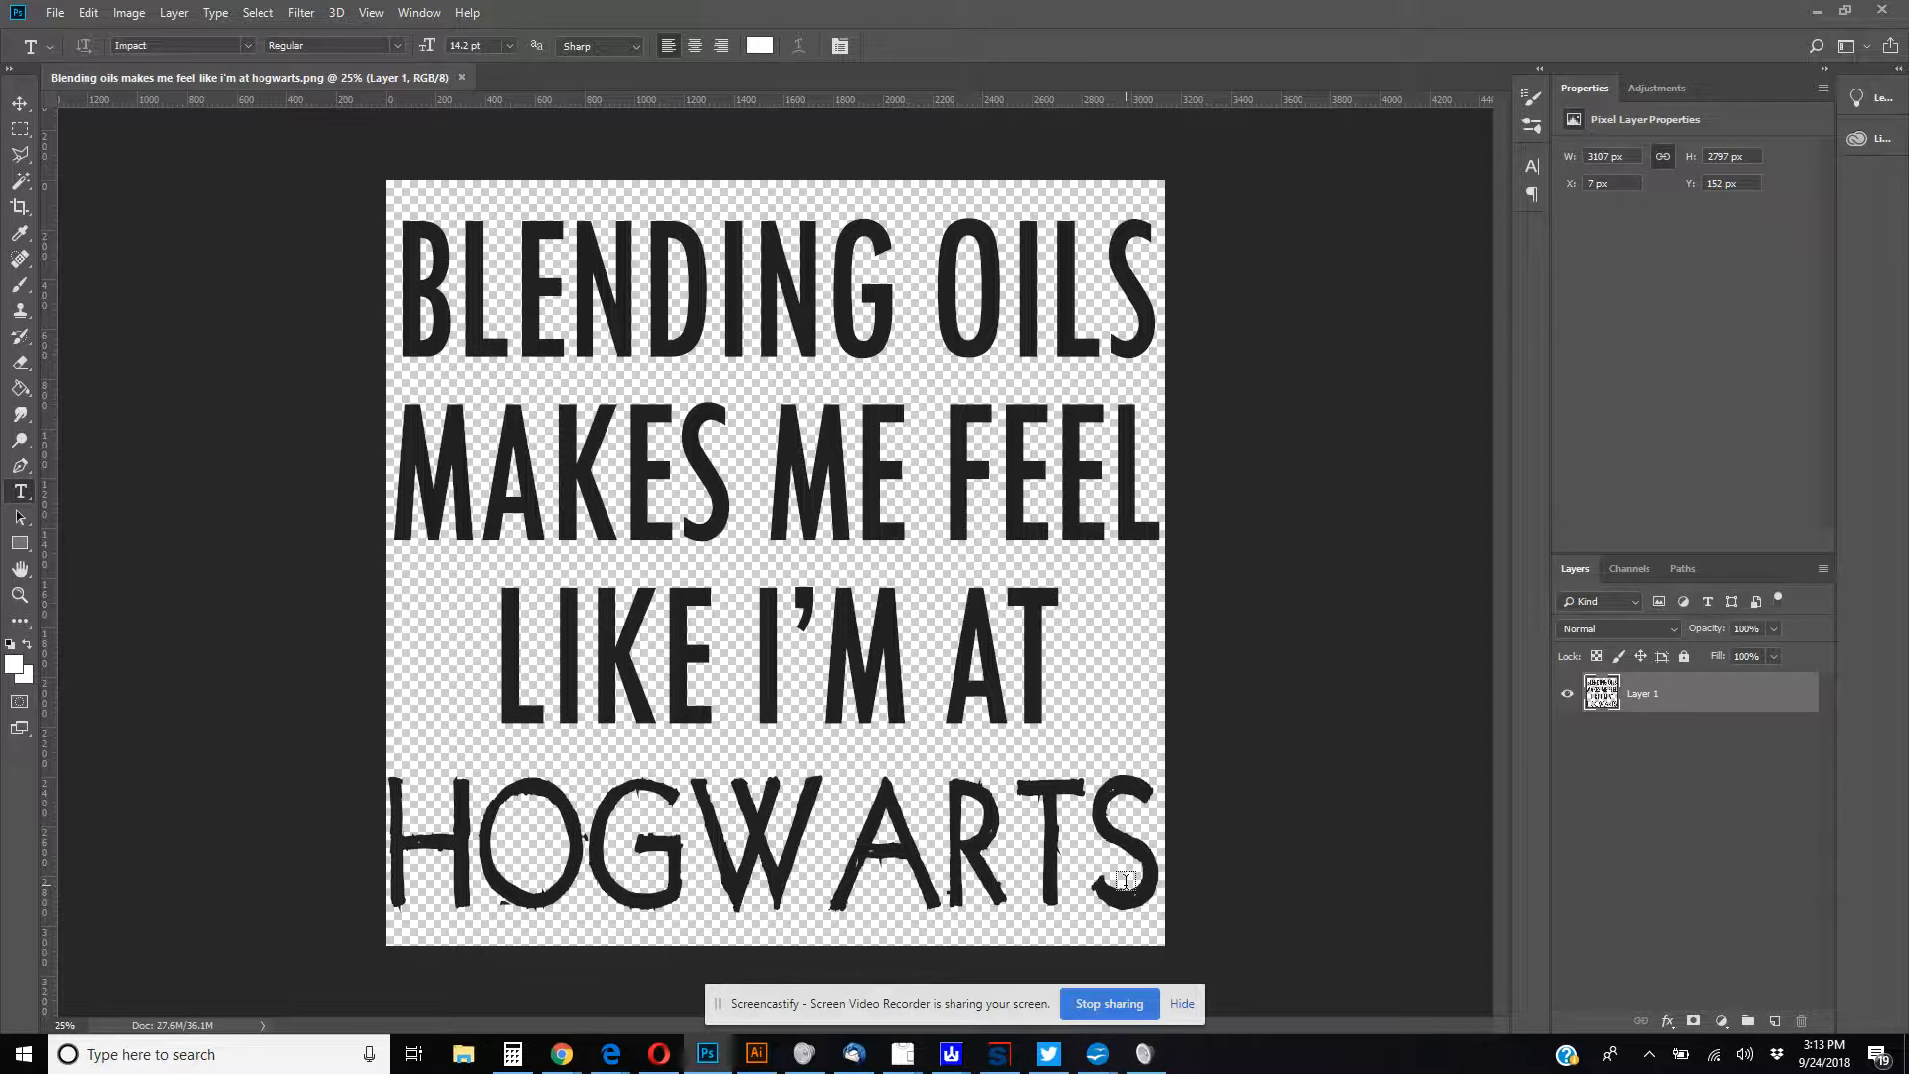
mouse_move(751, 454)
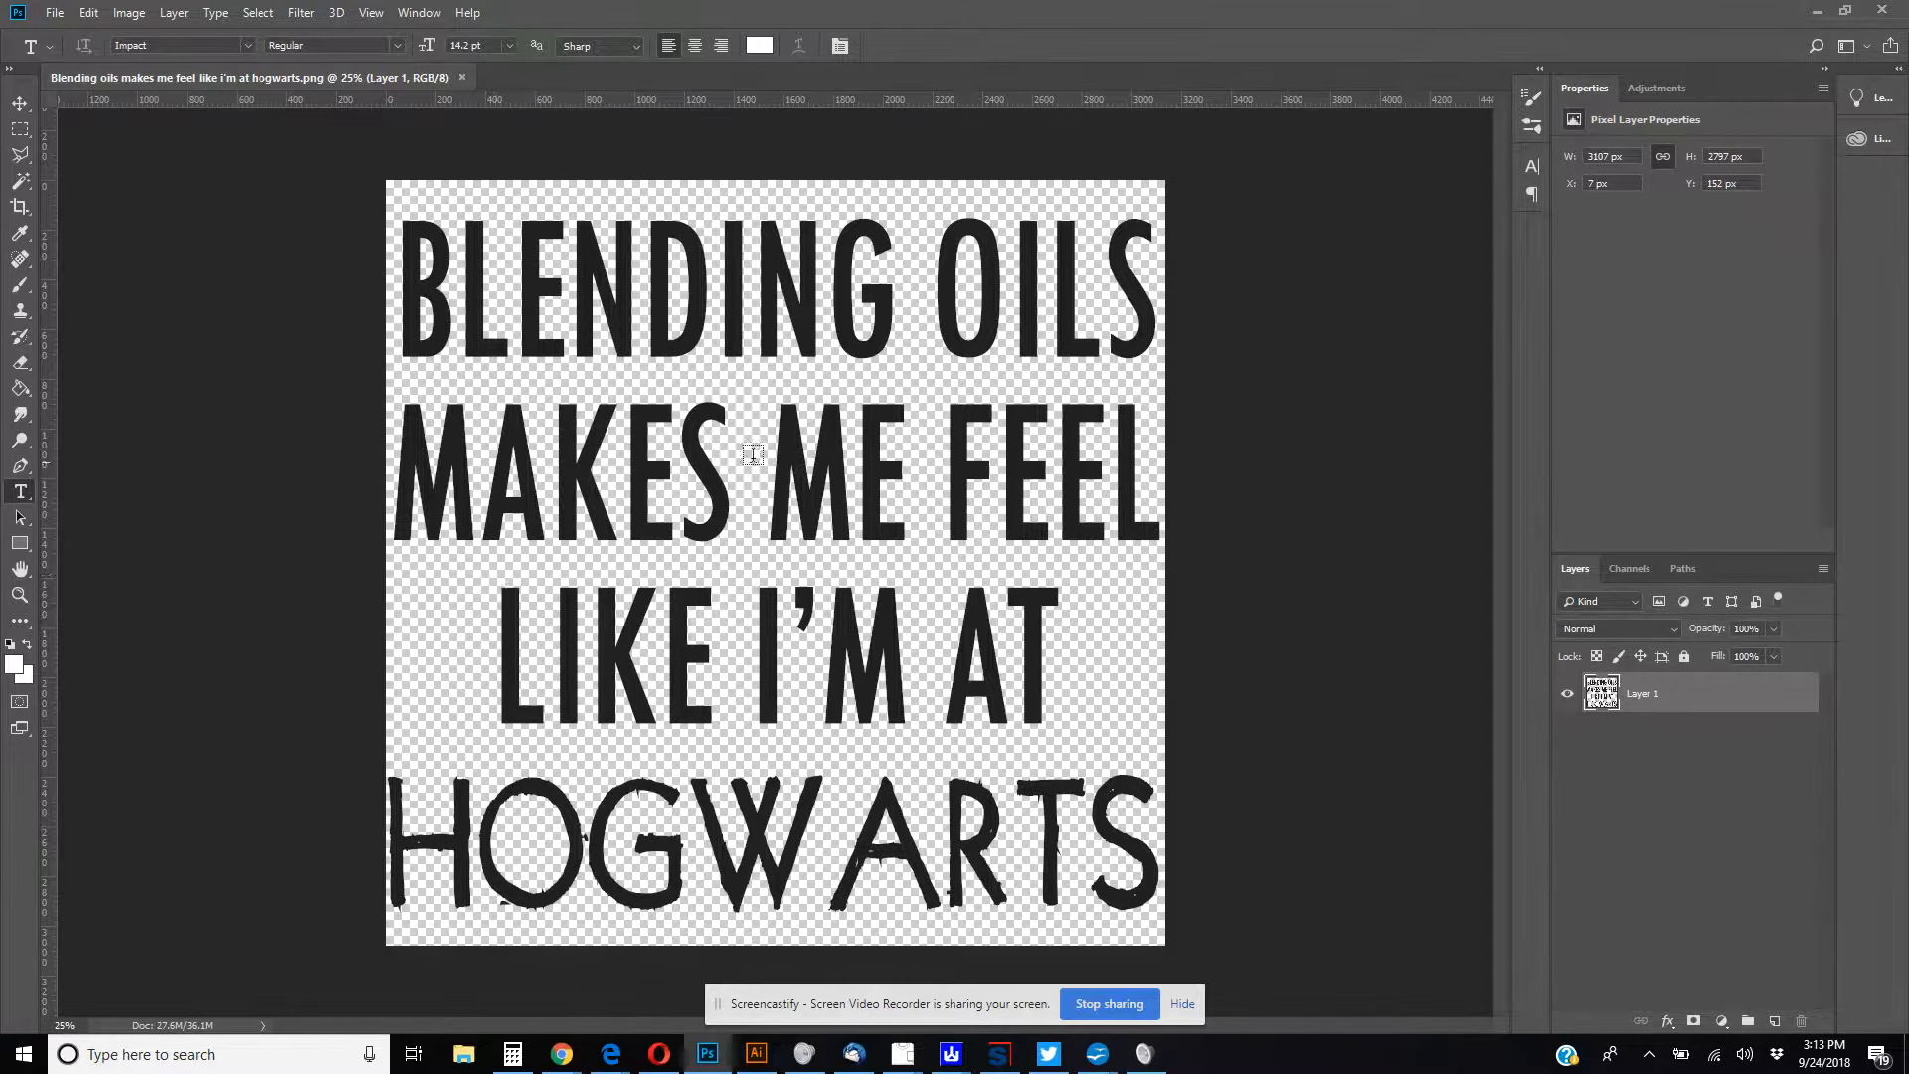